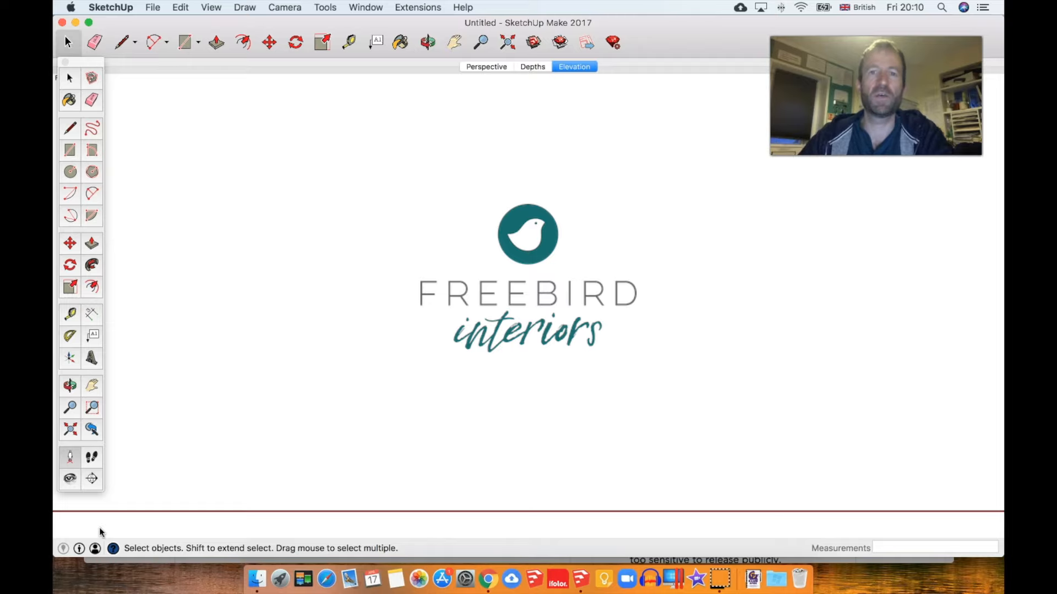
mouse_move(61, 580)
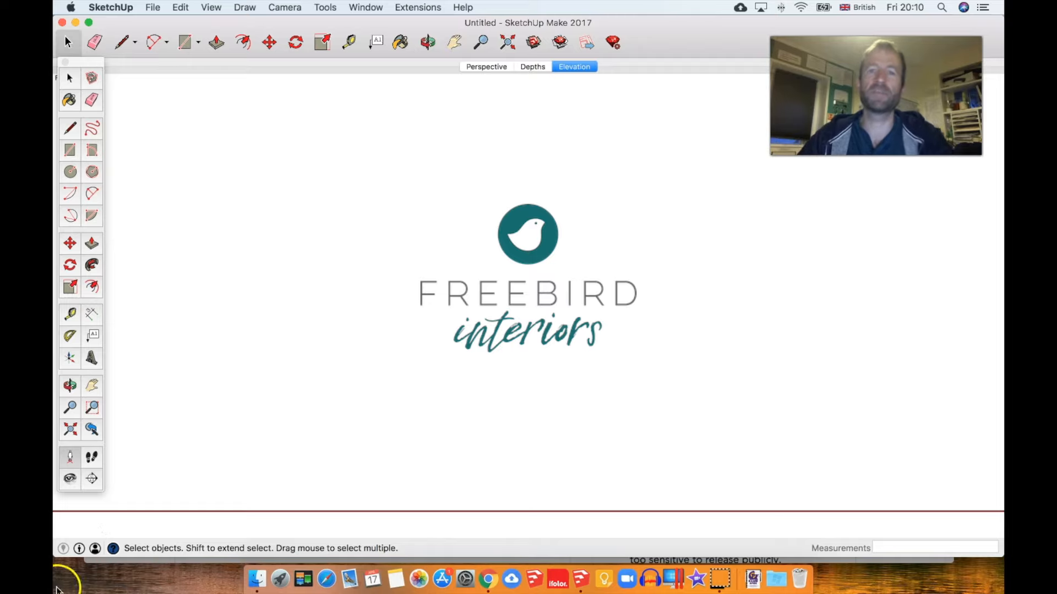
Draw a large flat rectangle outline on the ground plane with the Rectangle tool
left_click(183, 43)
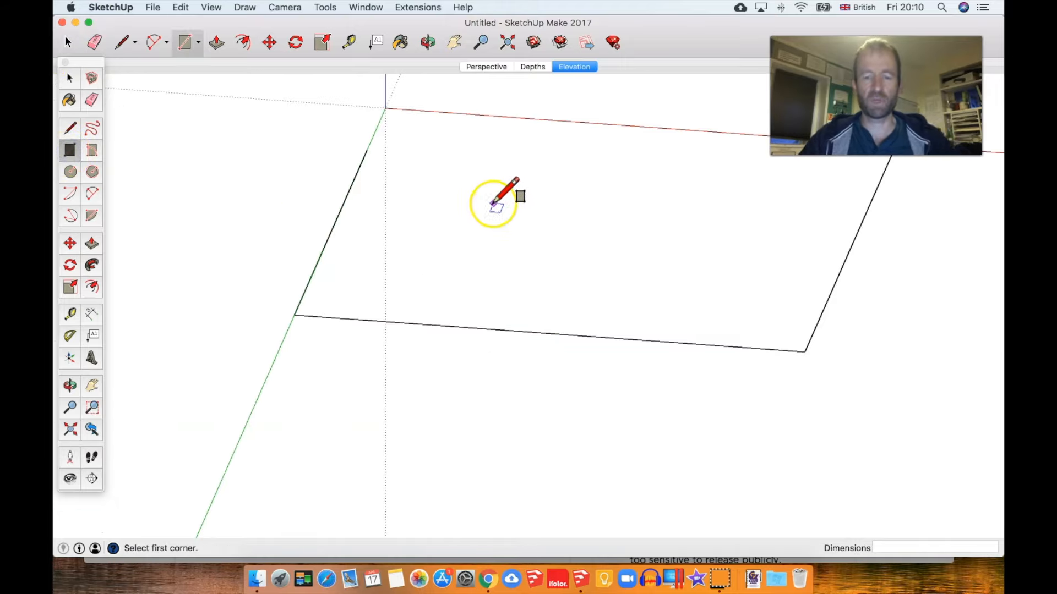
left_click(454, 43)
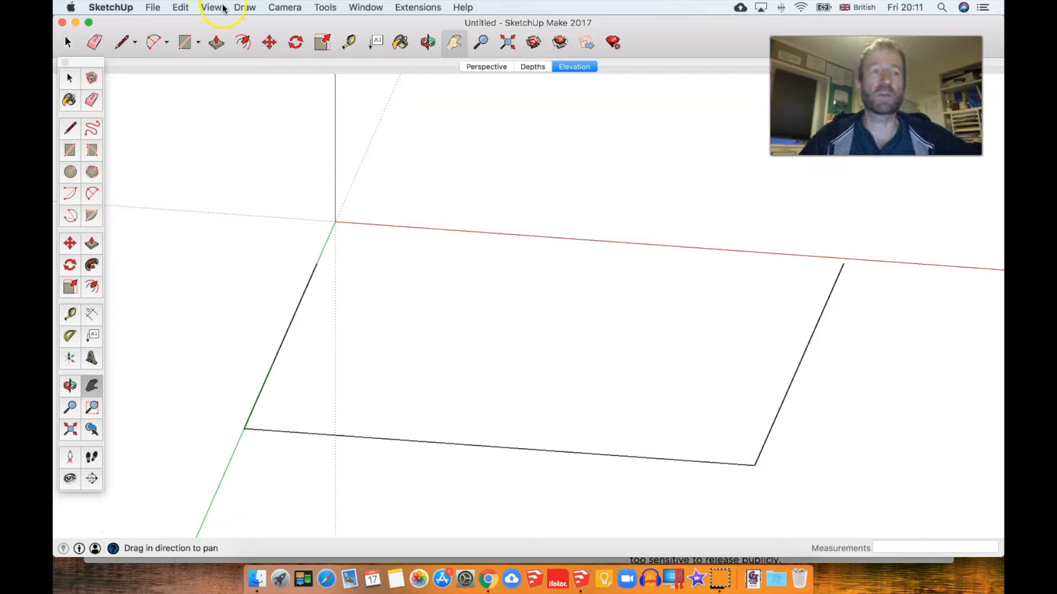
Orbit and pan to frame the rectangle, then set Face Style to Shaded With Textures
left_click(284, 7)
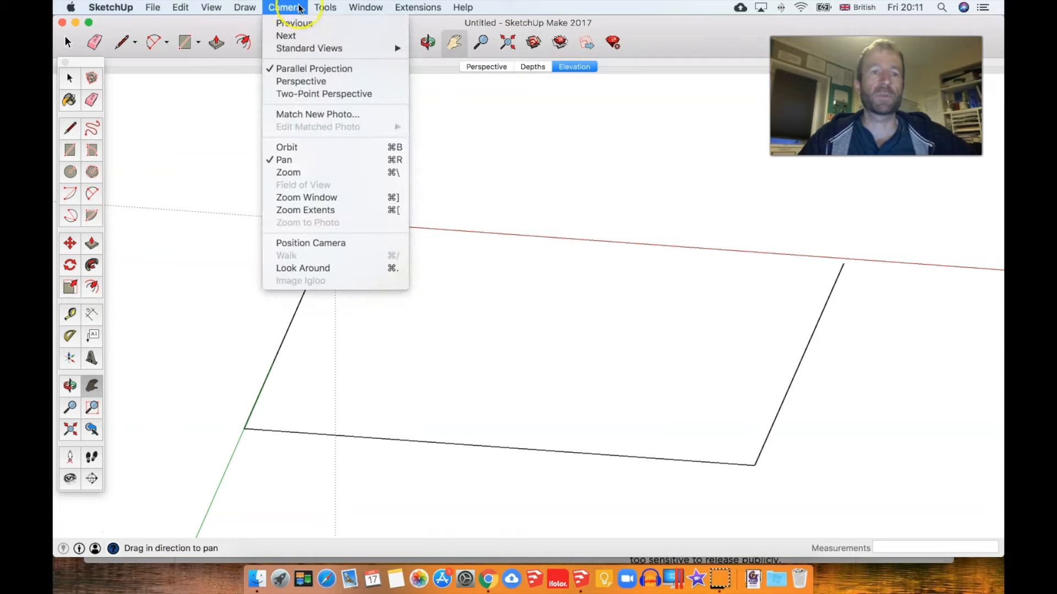
left_click(287, 146)
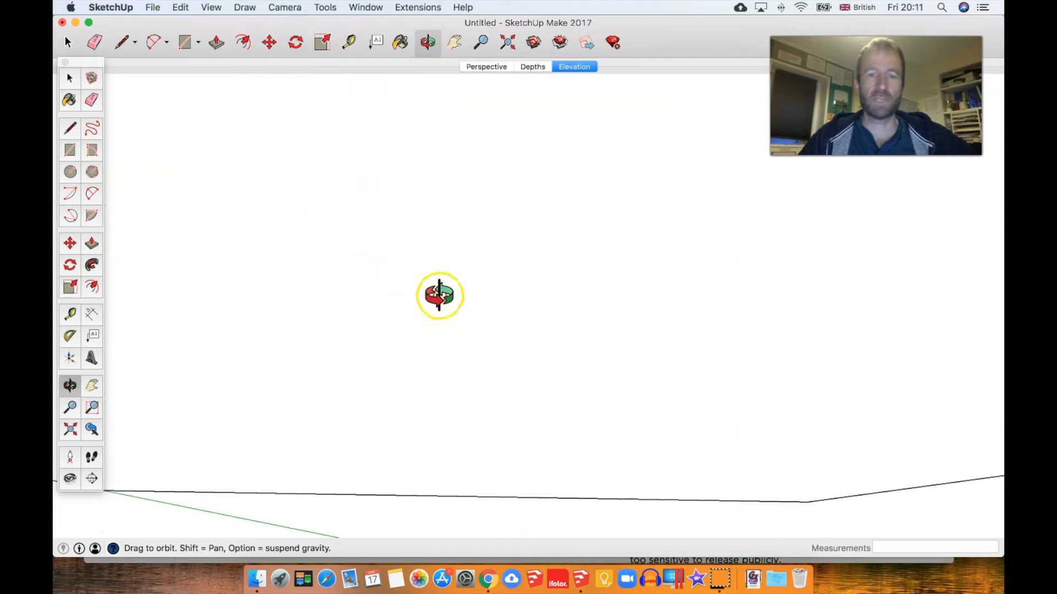
left_click_drag(439, 295, 480, 234)
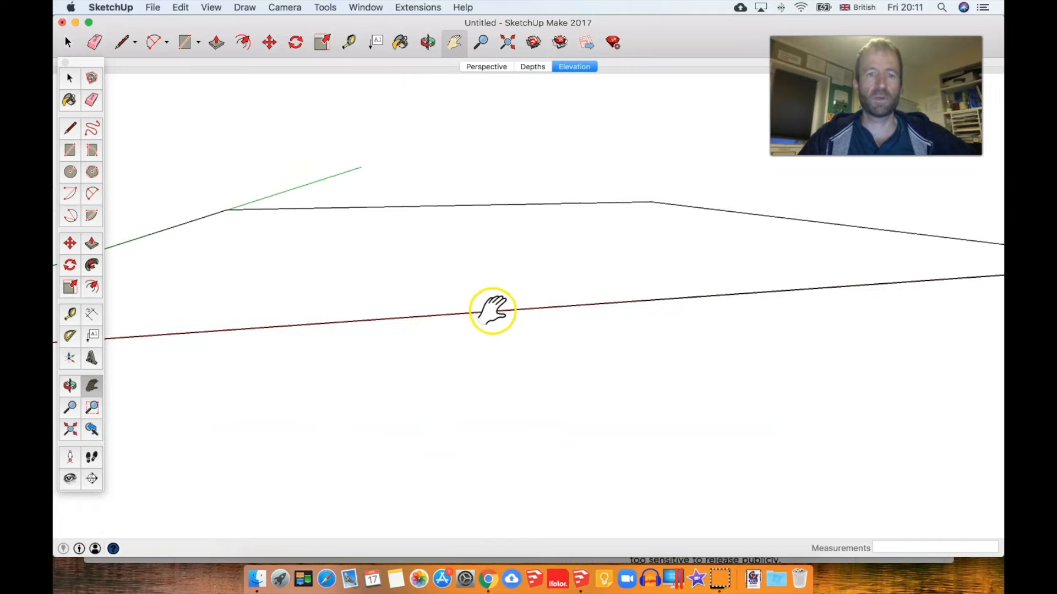
left_click_drag(492, 310, 330, 428)
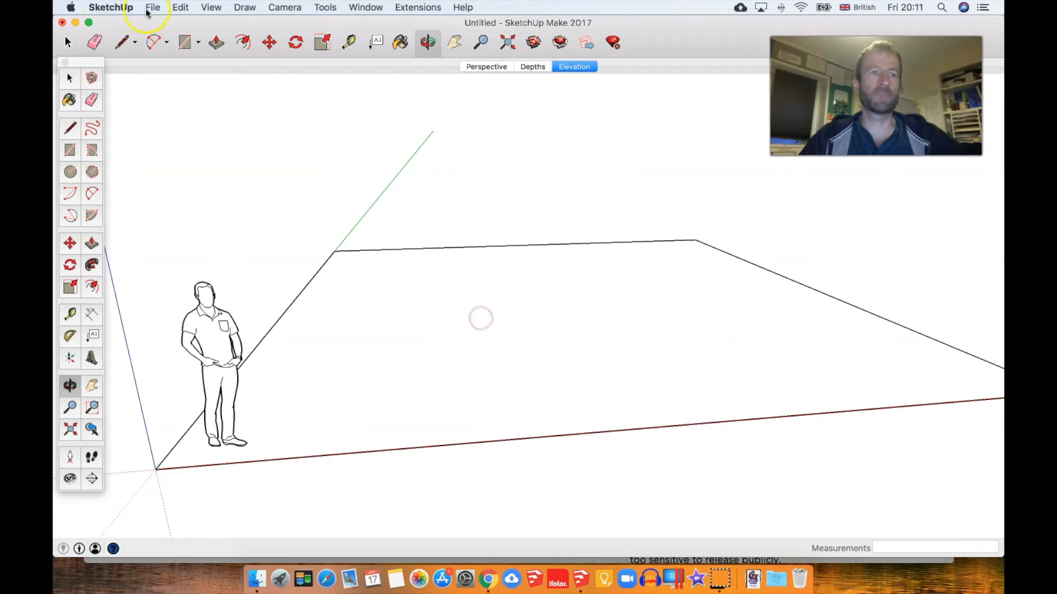
left_click(210, 7)
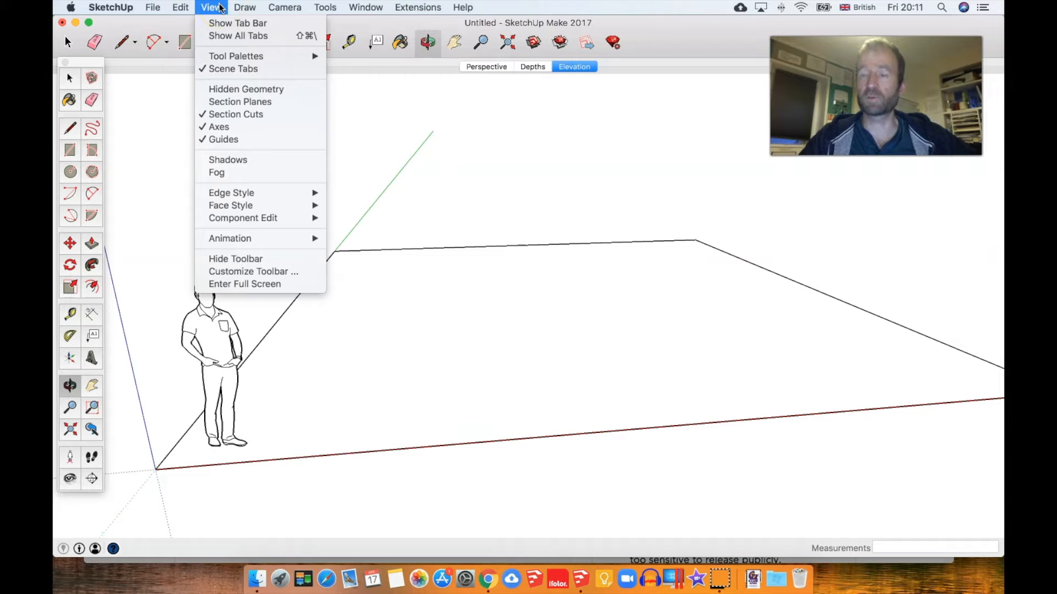
mouse_move(242, 218)
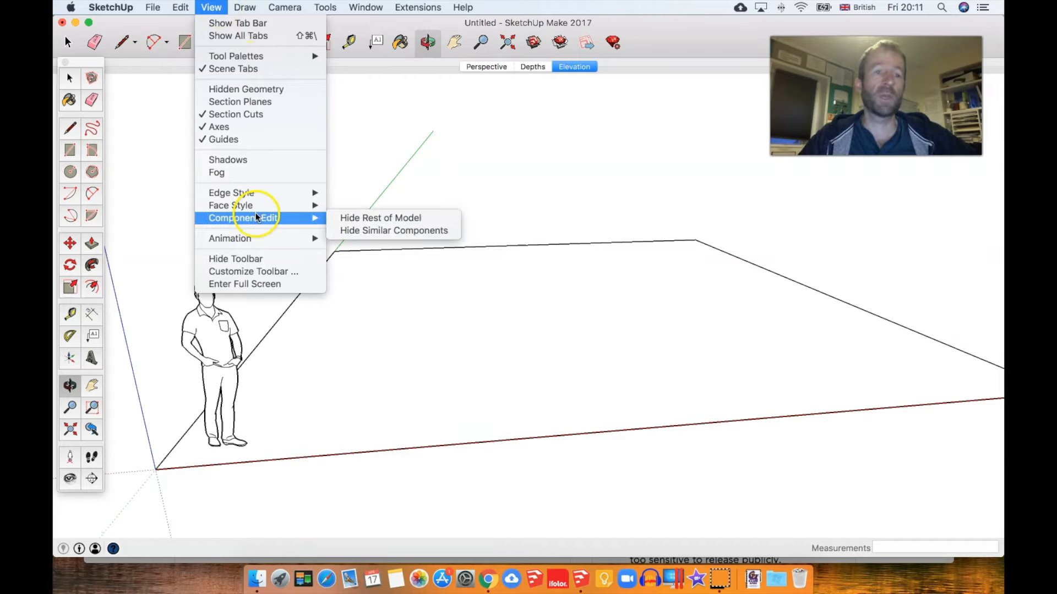
mouse_move(231, 205)
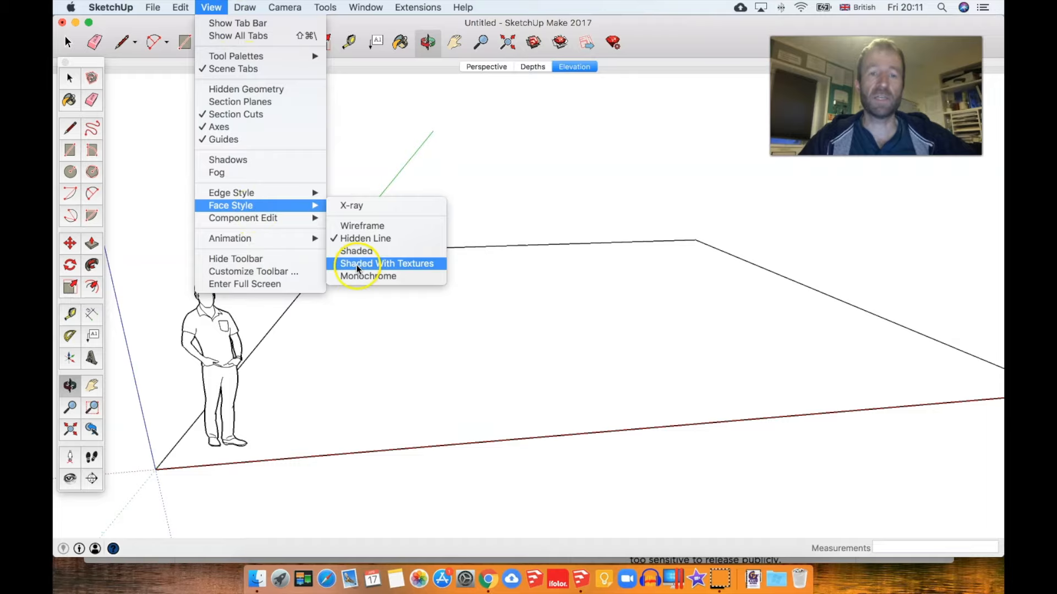
left_click(356, 251)
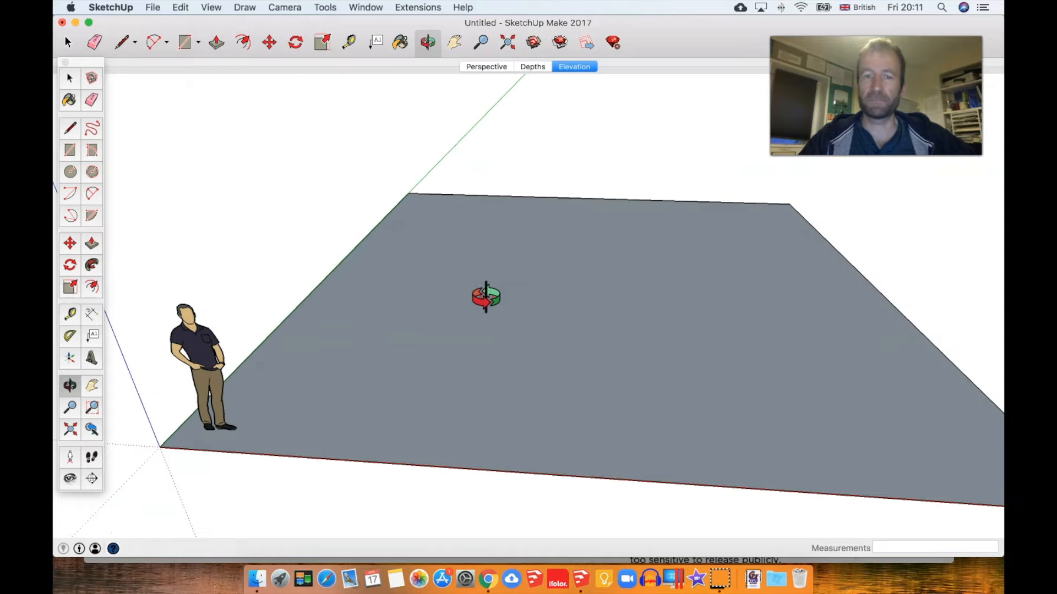
Draw a small square on the grey face and place the Materials panel beside the model
left_click(70, 150)
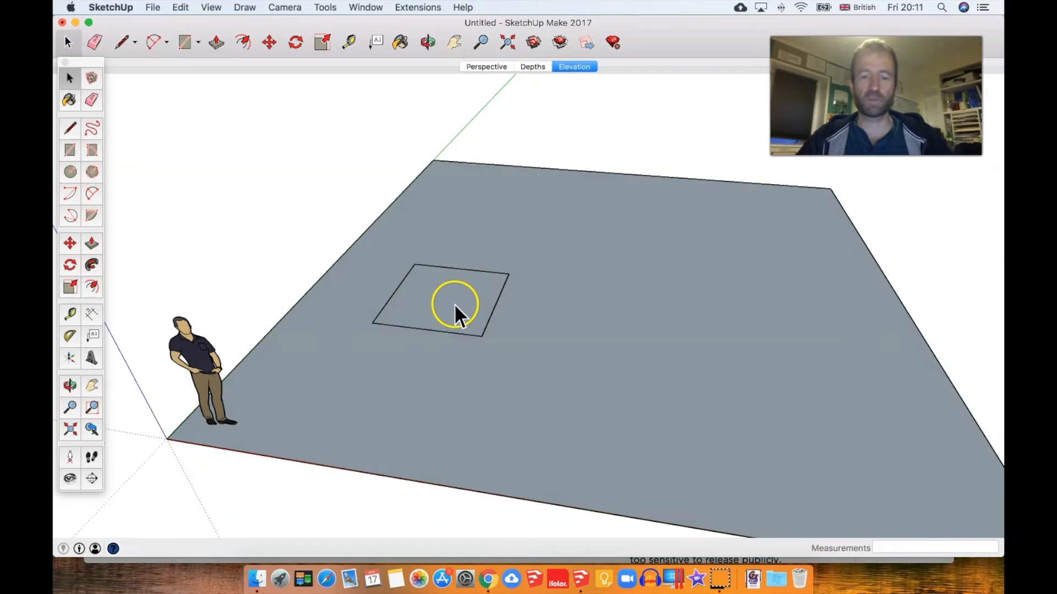
left_click(452, 300)
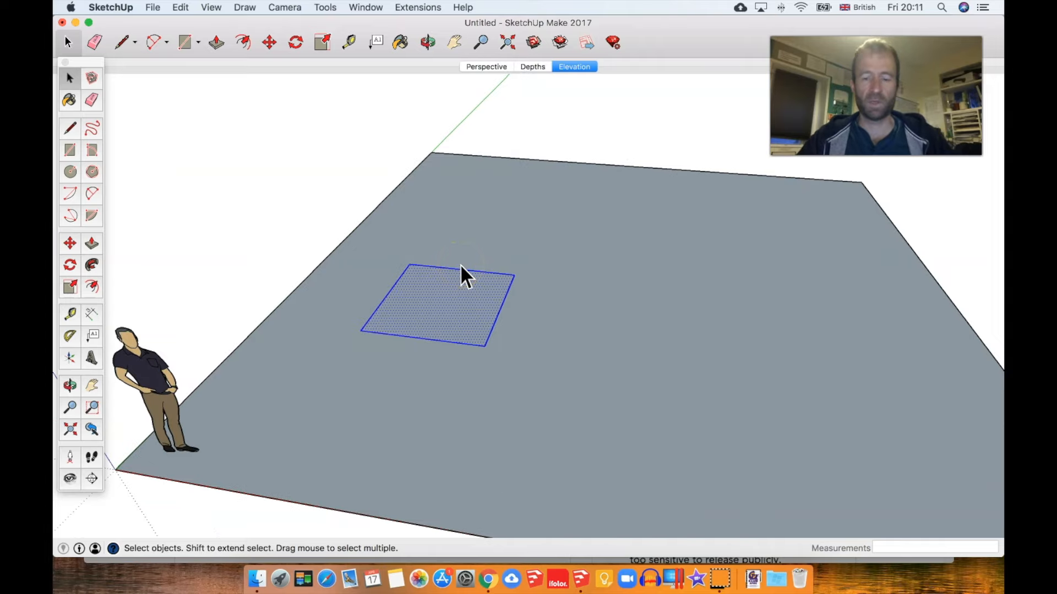
left_click(400, 42)
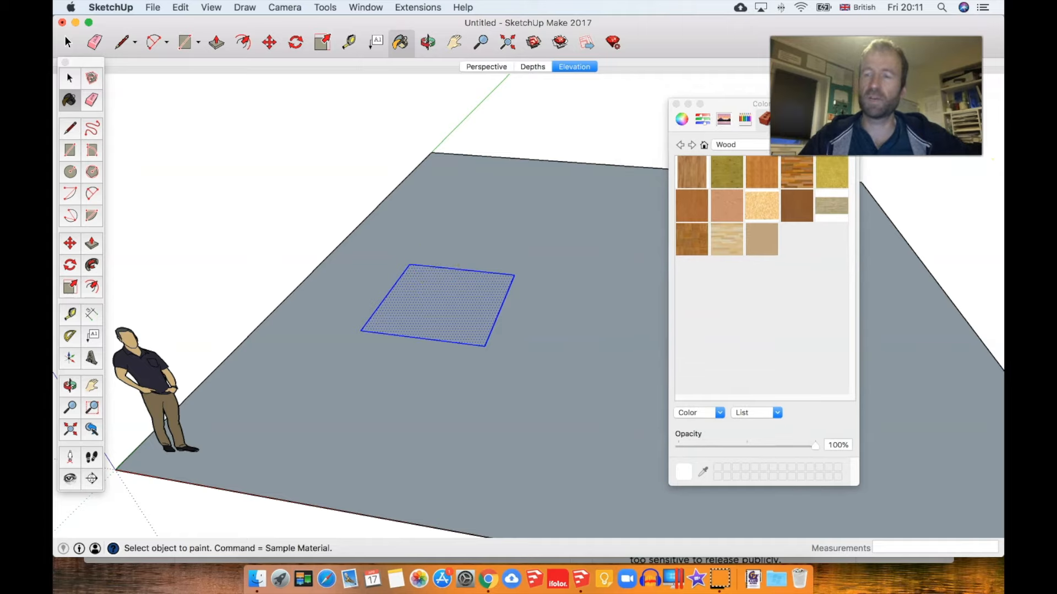
left_click_drag(761, 103, 870, 161)
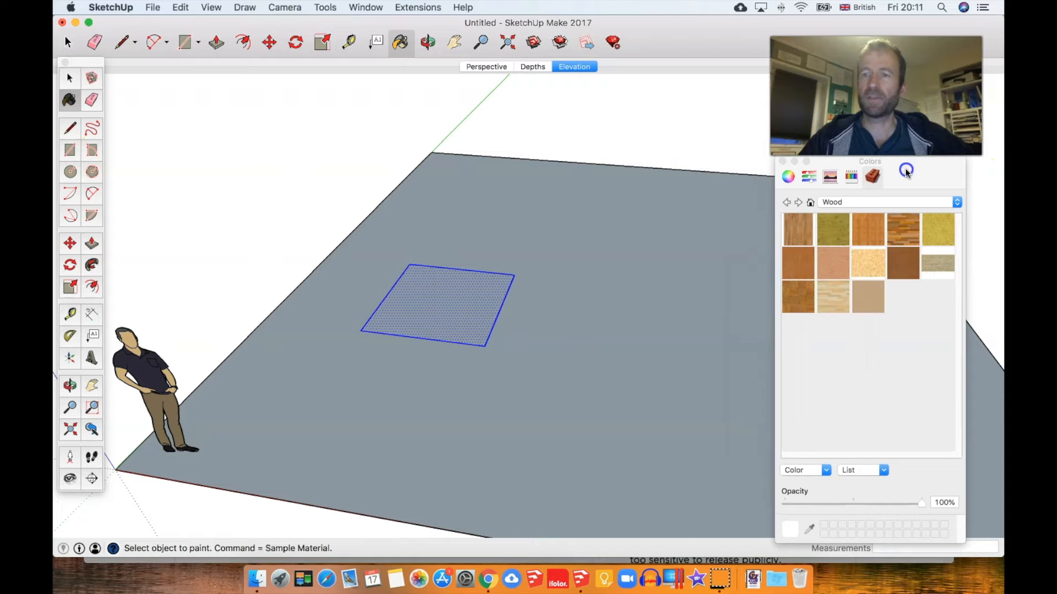
left_click_drag(869, 161, 652, 135)
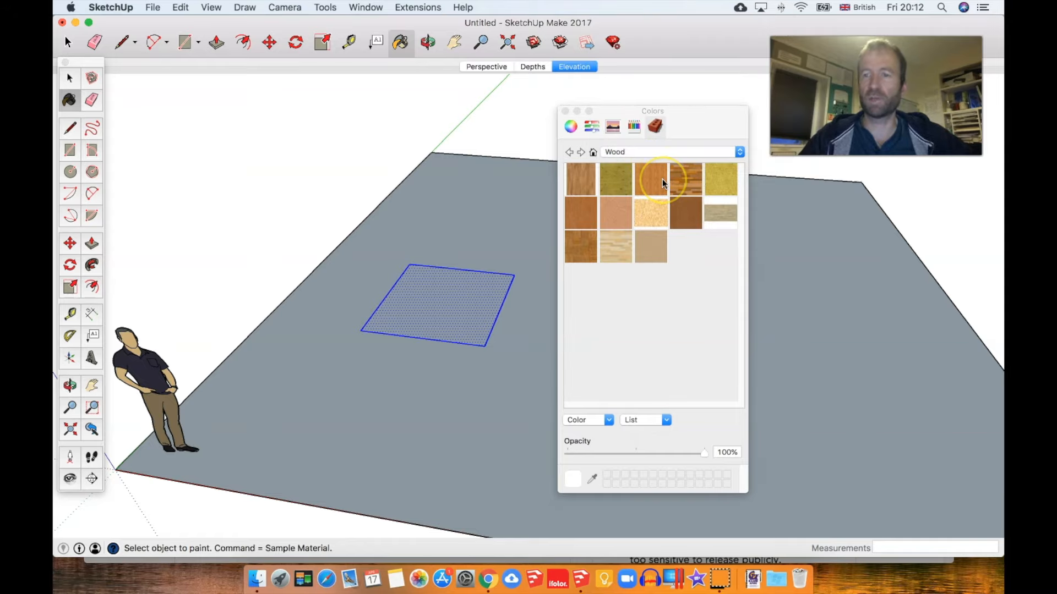
Paint the square with a yellow wood texture and select the large grey rectangle to remove
left_click(615, 179)
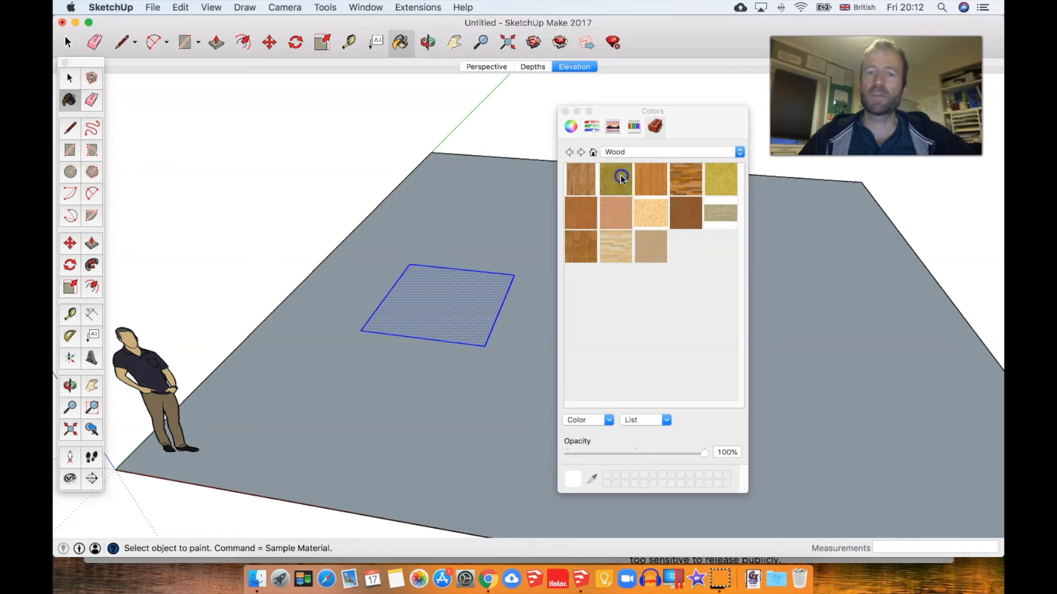
left_click(614, 178)
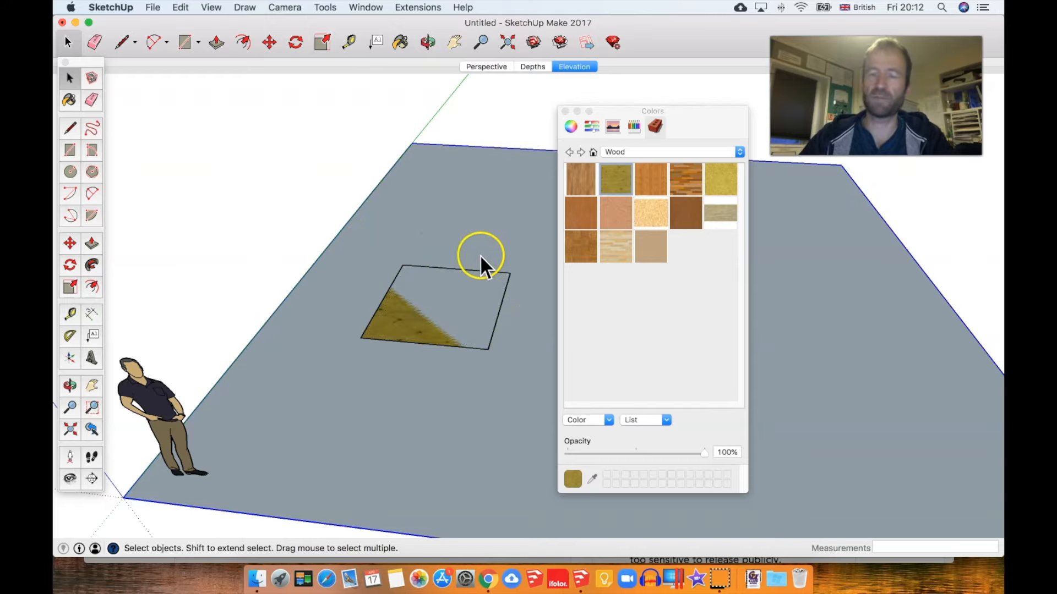
left_click(470, 306)
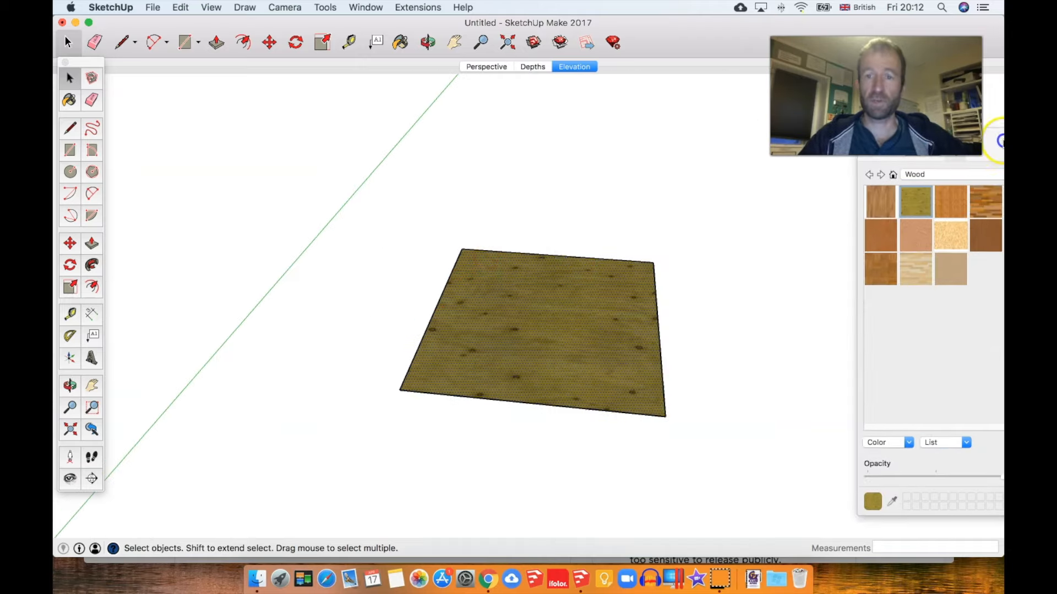
Pull up a box beside the square, painting its top light wood and sides striped wood
left_click(454, 42)
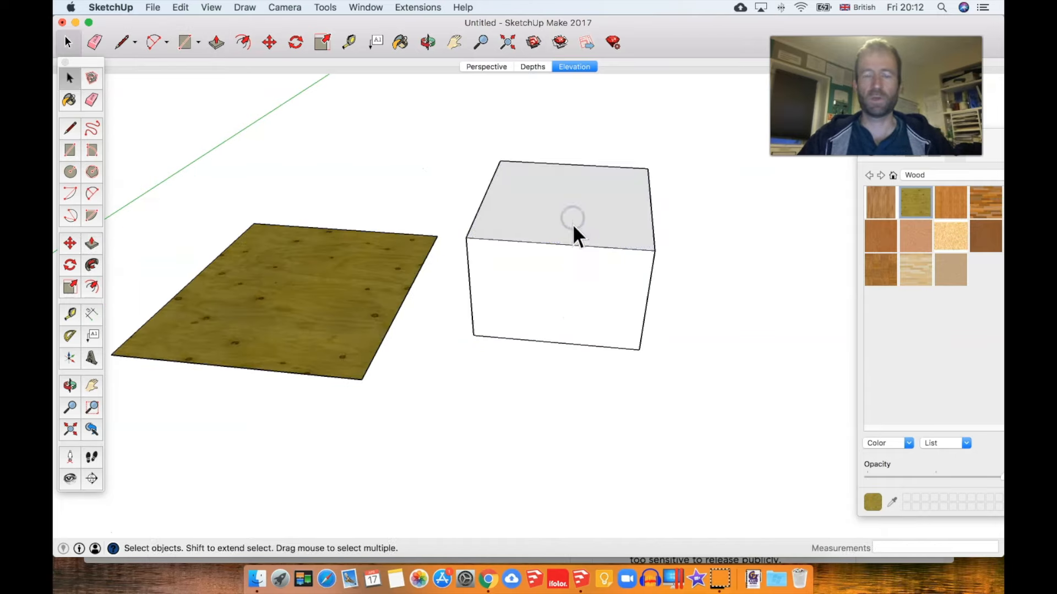
left_click_drag(573, 236, 600, 259)
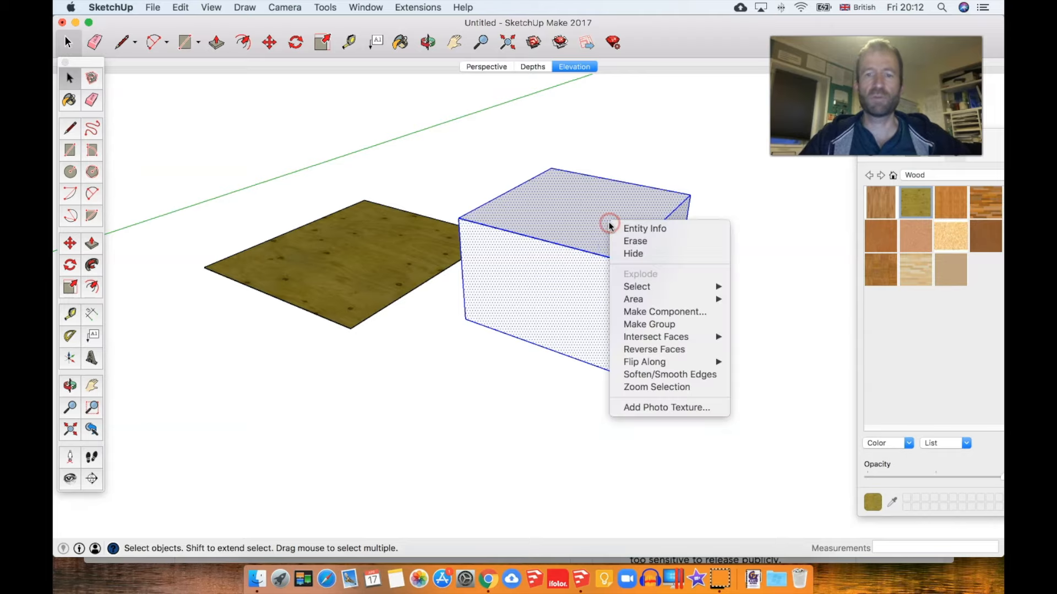
mouse_move(650, 312)
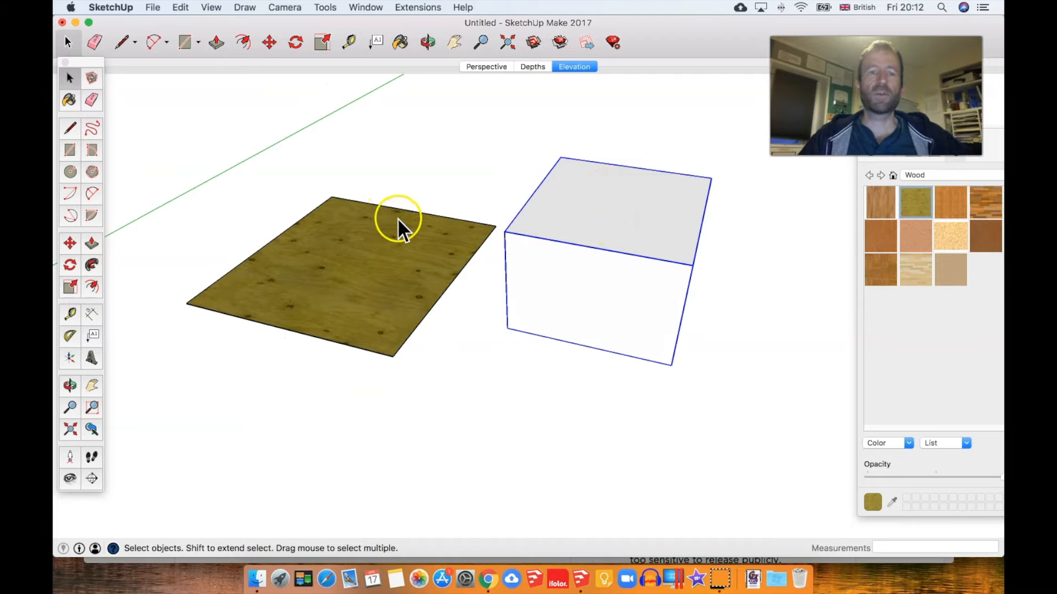
left_click(400, 42)
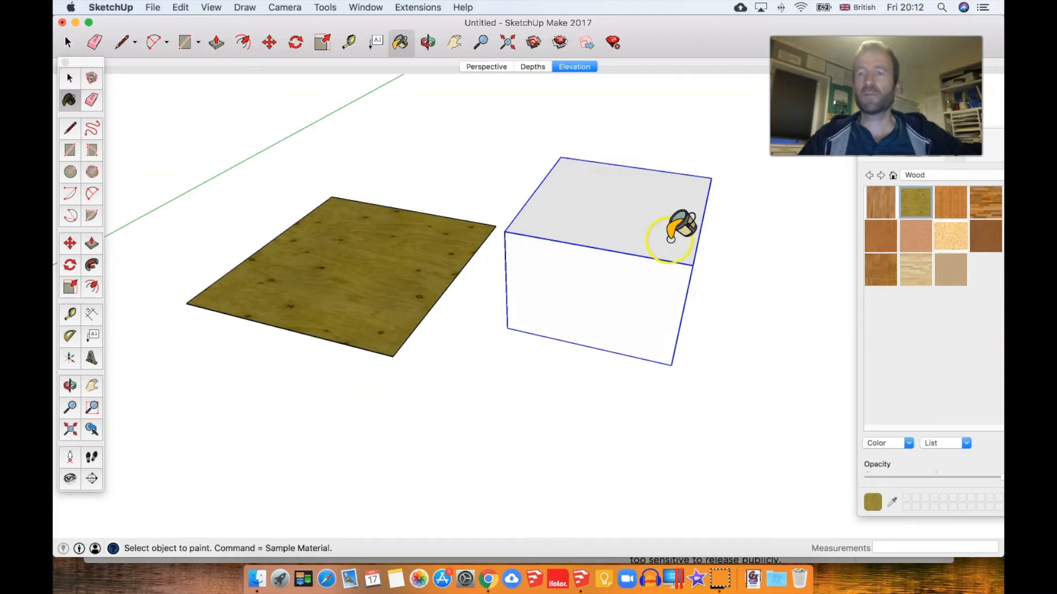
mouse_move(651, 216)
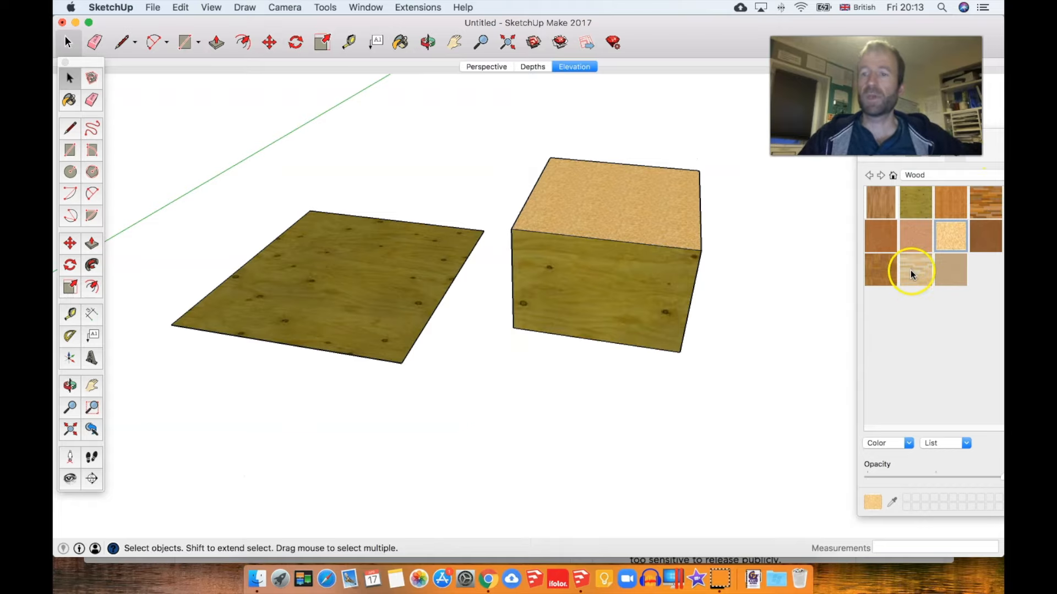
left_click(399, 43)
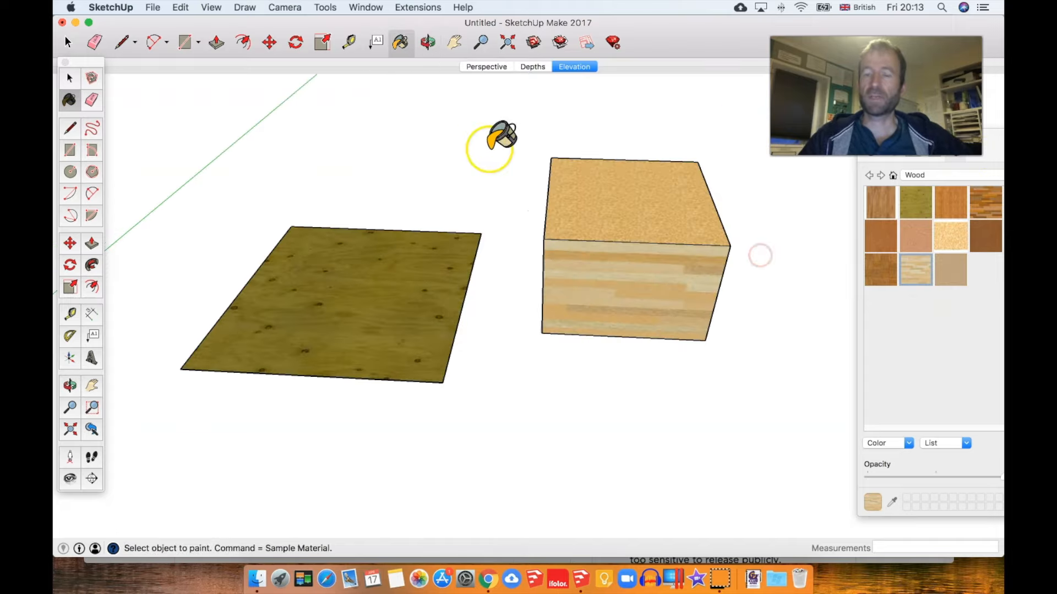
left_click(427, 43)
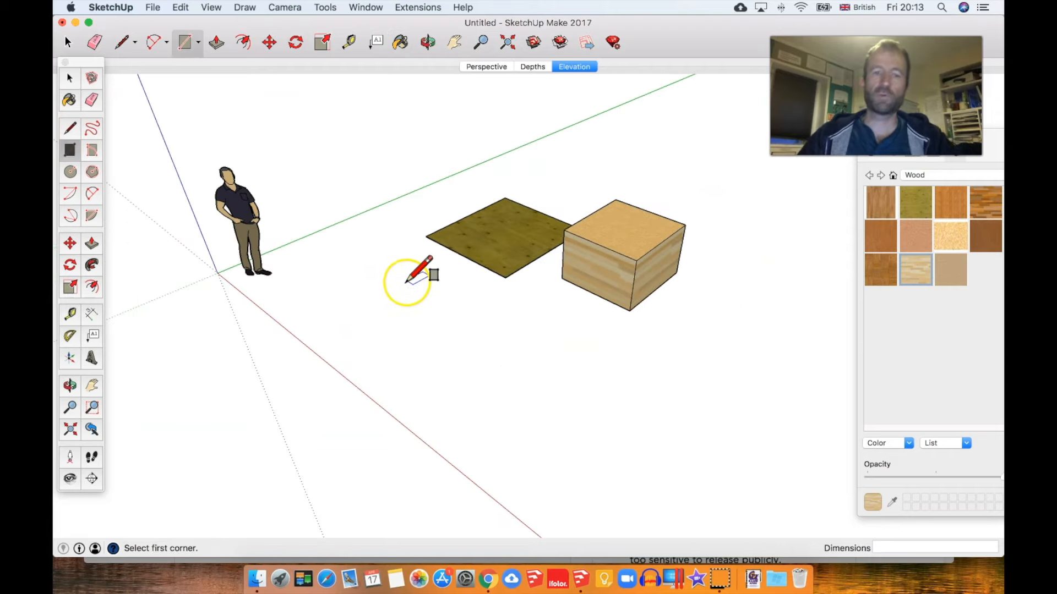
Draw a long flat rectangle in front of the models and show the In Model materials
left_click_drag(414, 275, 469, 347)
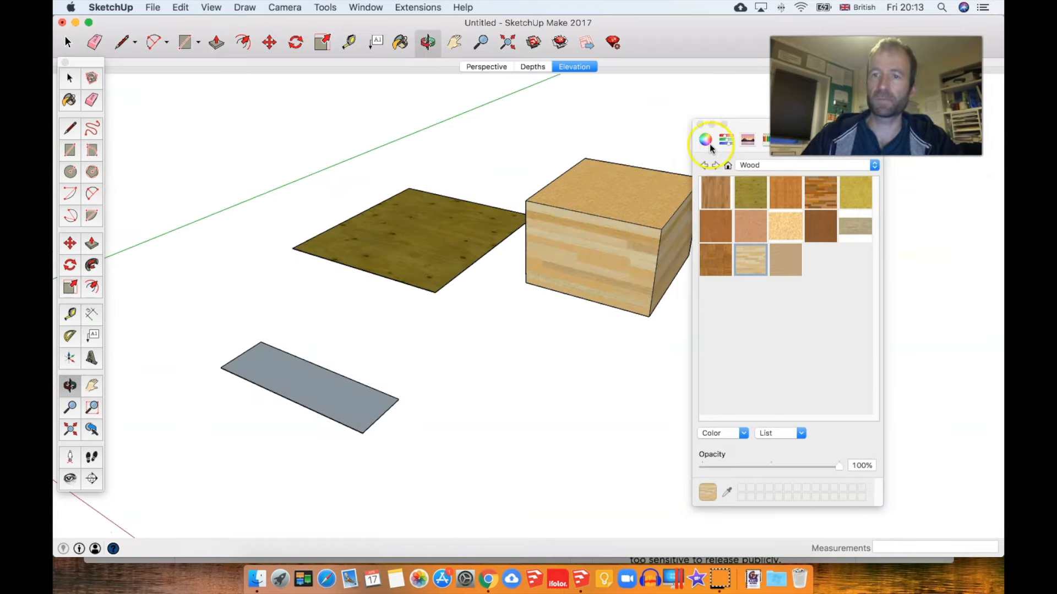
left_click(874, 165)
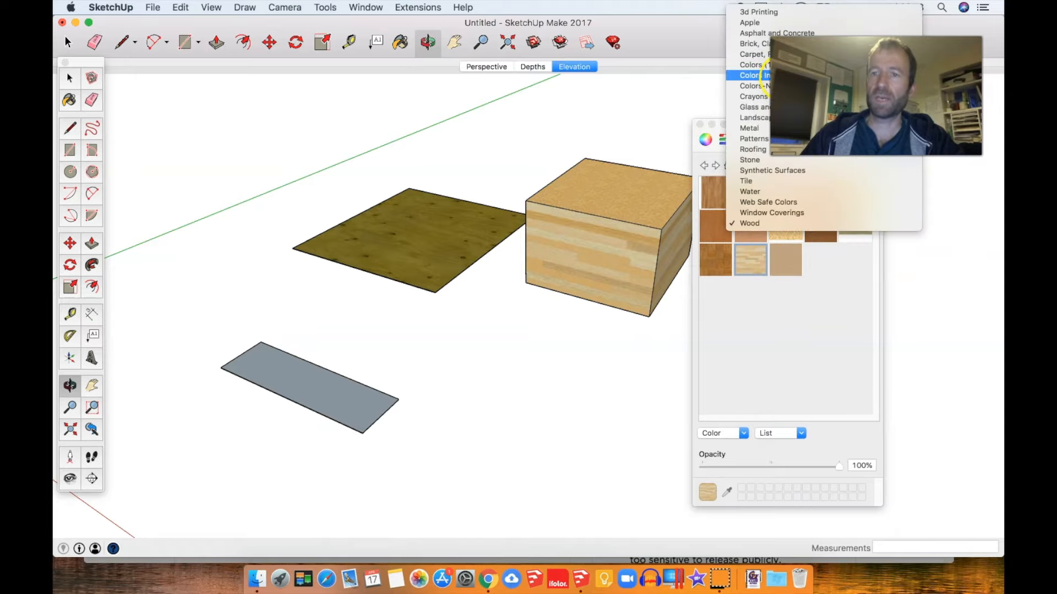
left_click(754, 75)
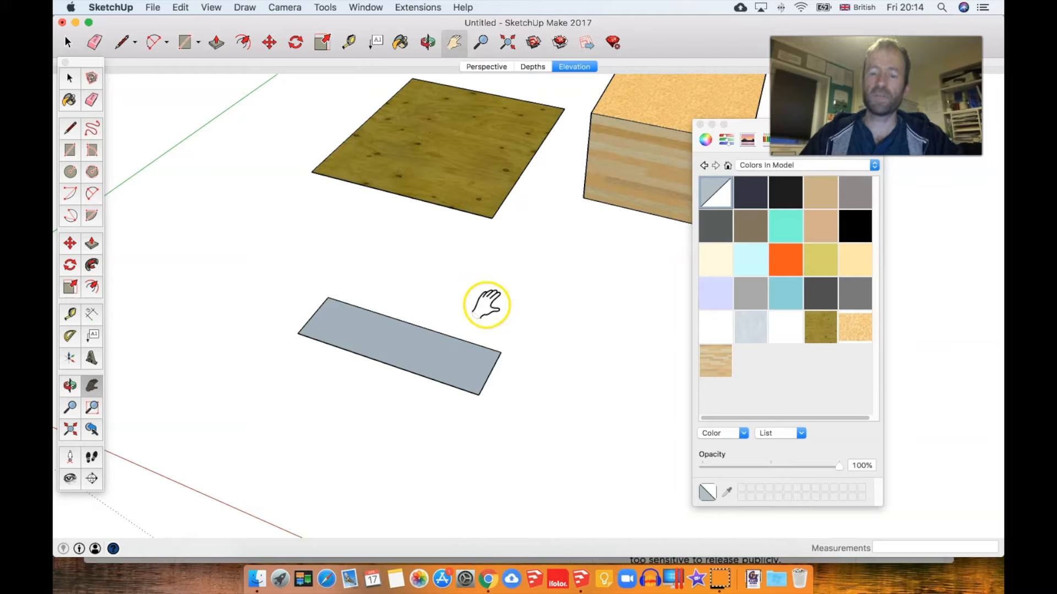
Pull the rectangle up into a long box and make it a group
left_click(216, 42)
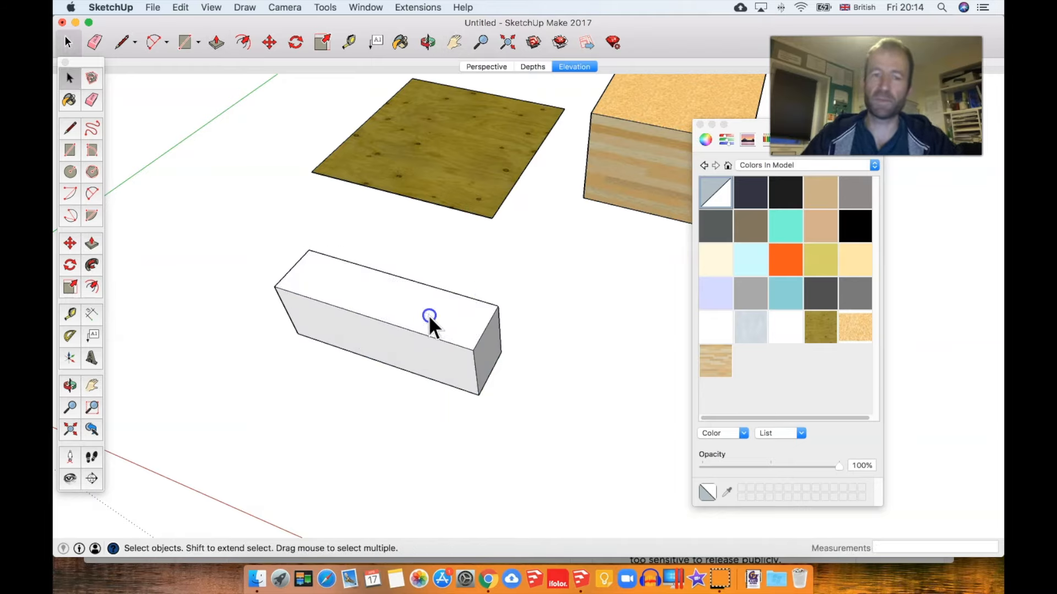
right_click(429, 317)
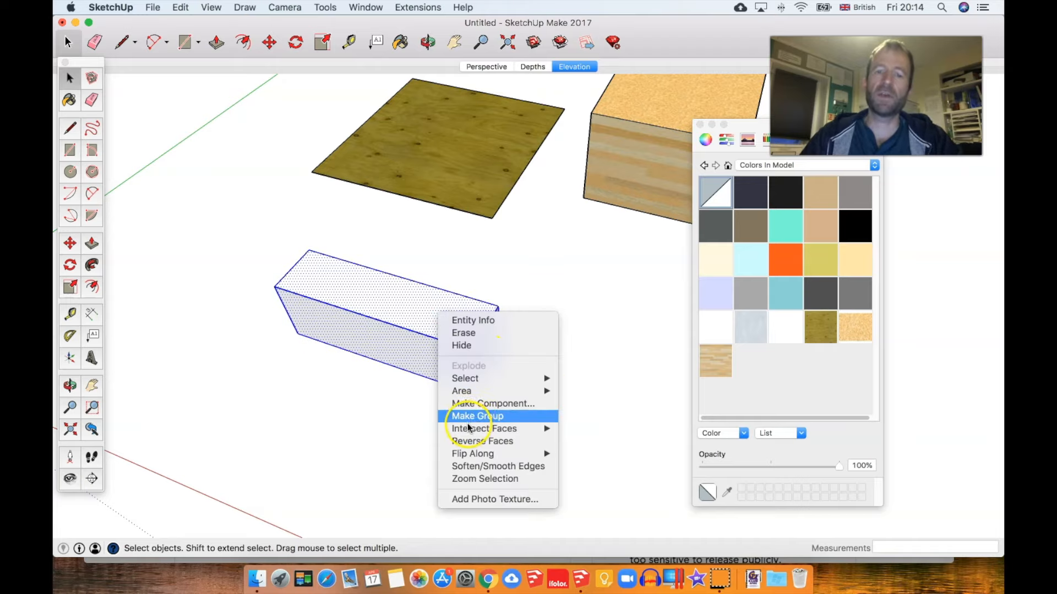
left_click(477, 416)
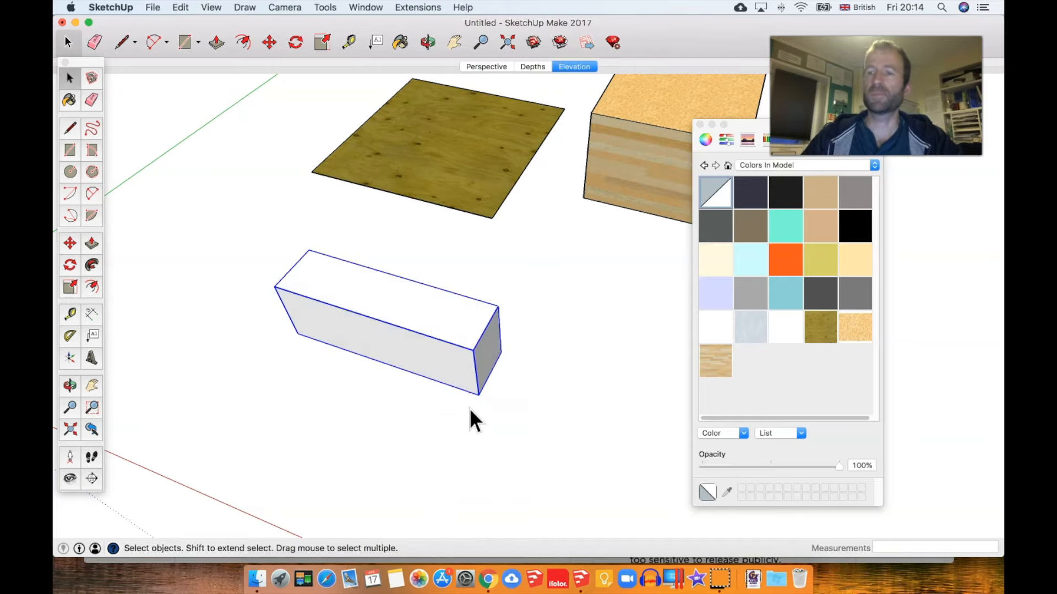
mouse_move(513, 397)
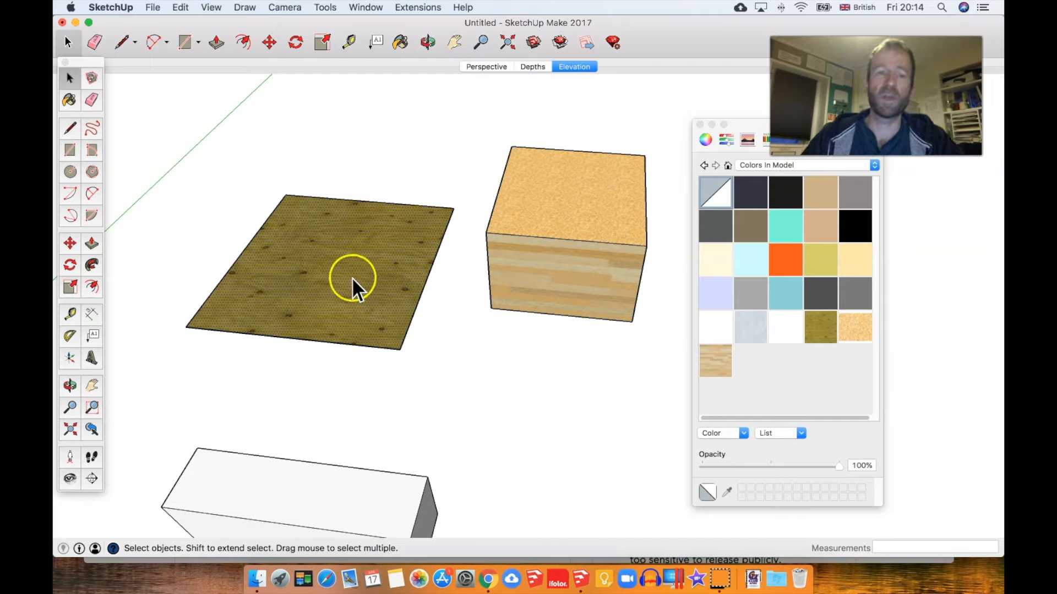
Use Texture > Position on the plane and drag the pins to rotate and rescale the plywood
right_click(354, 280)
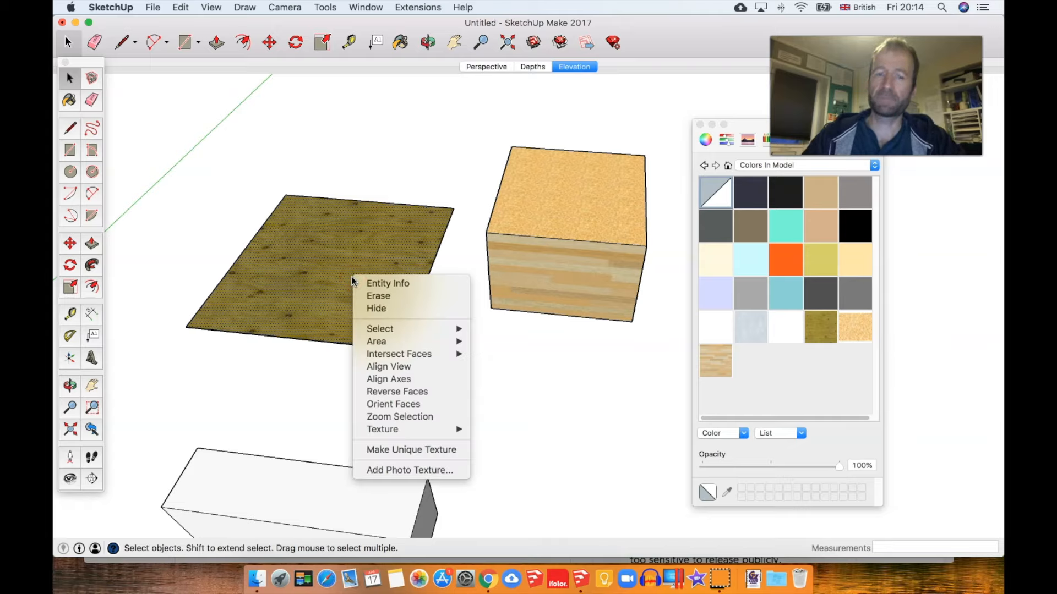
mouse_move(382, 429)
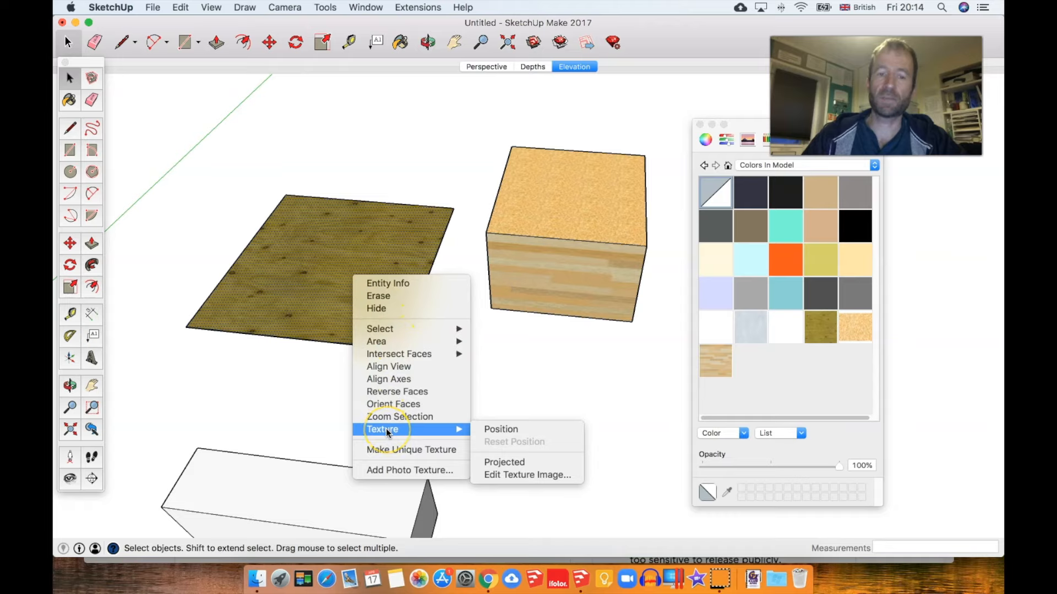
mouse_move(501, 430)
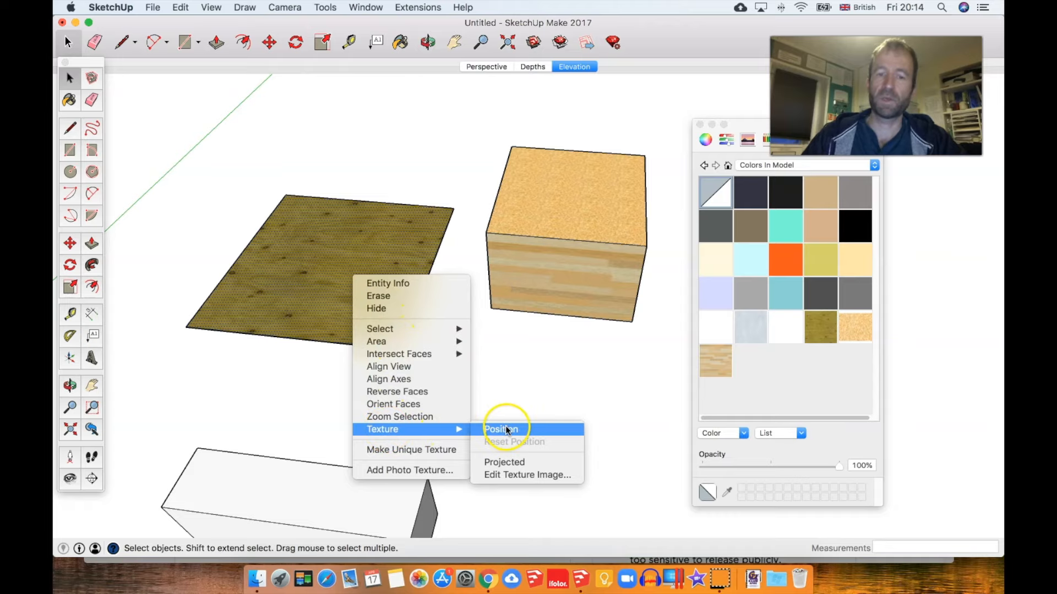
left_click(500, 429)
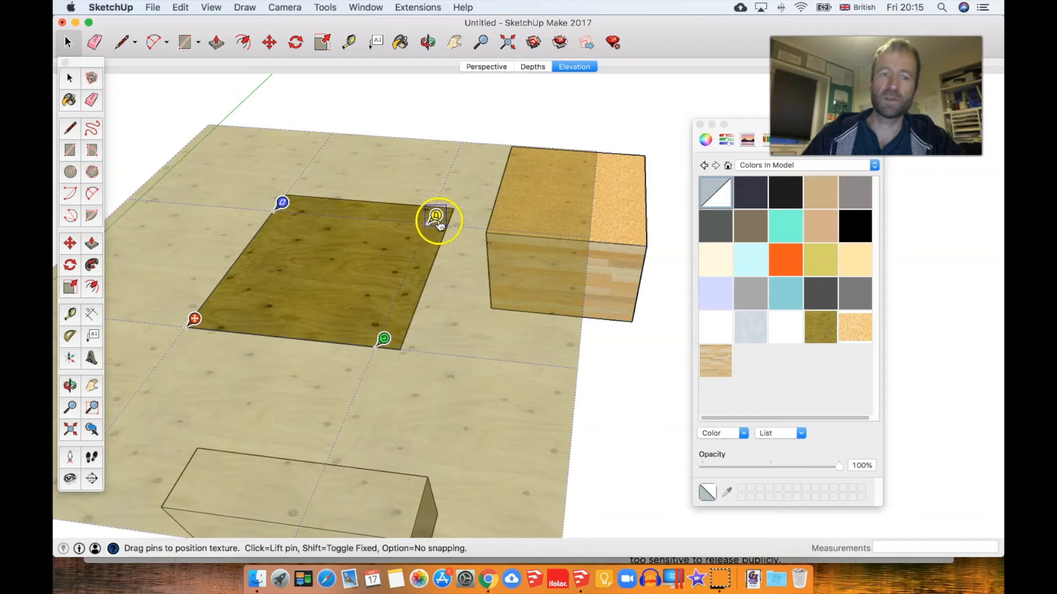
left_click_drag(436, 217, 418, 238)
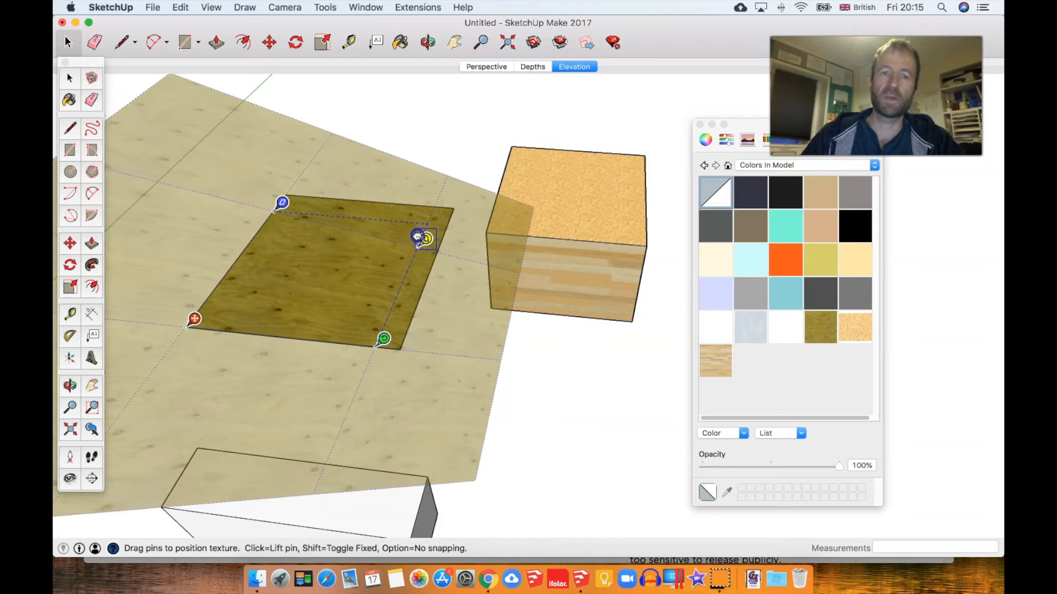
left_click_drag(426, 237, 426, 214)
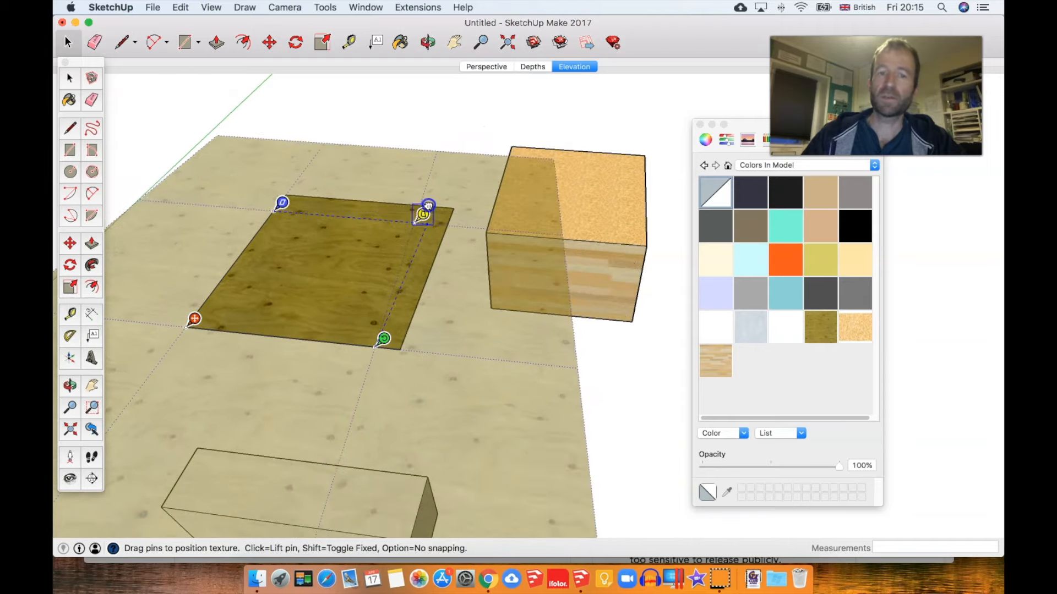
left_click_drag(424, 214, 414, 295)
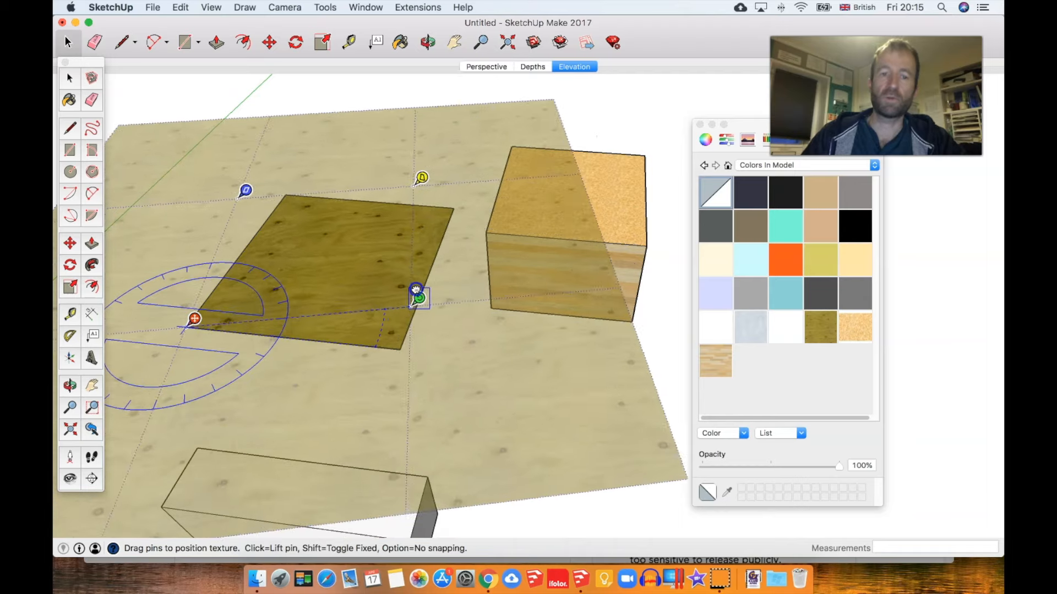
left_click_drag(416, 297, 378, 349)
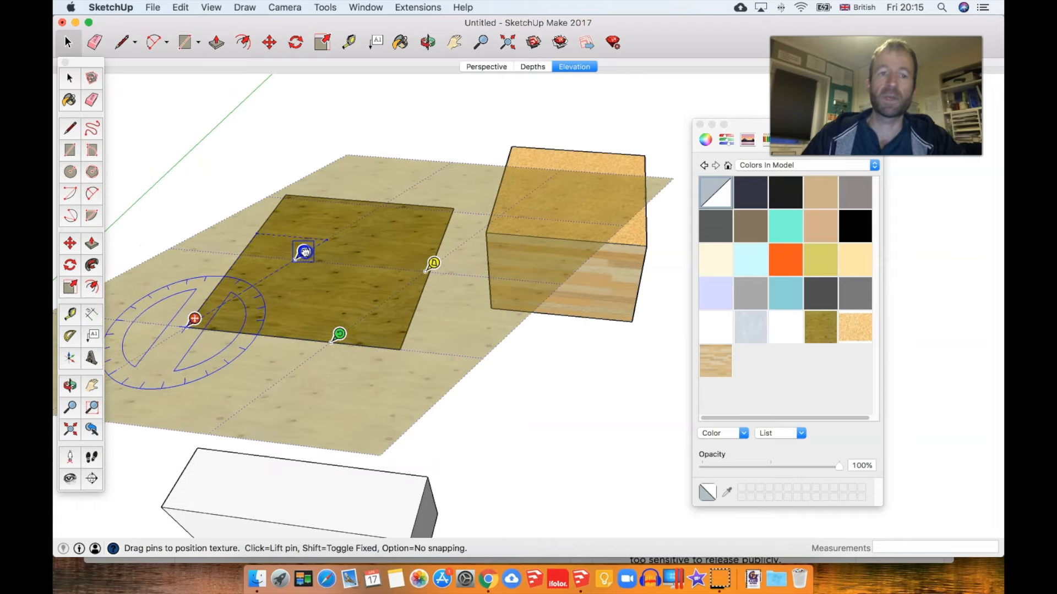
left_click_drag(303, 251, 314, 236)
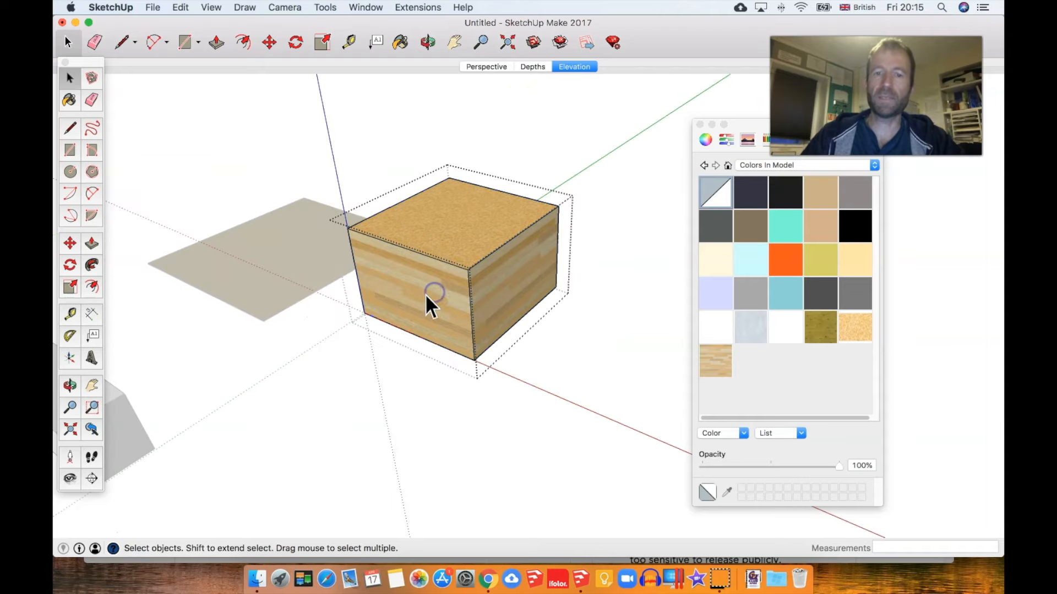
left_click(432, 297)
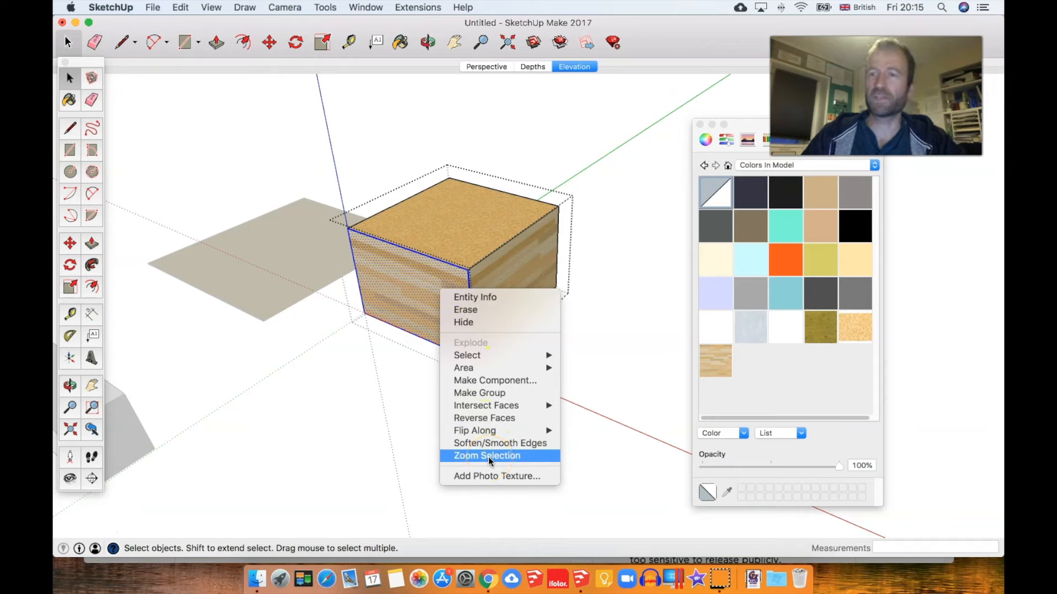
mouse_move(441, 348)
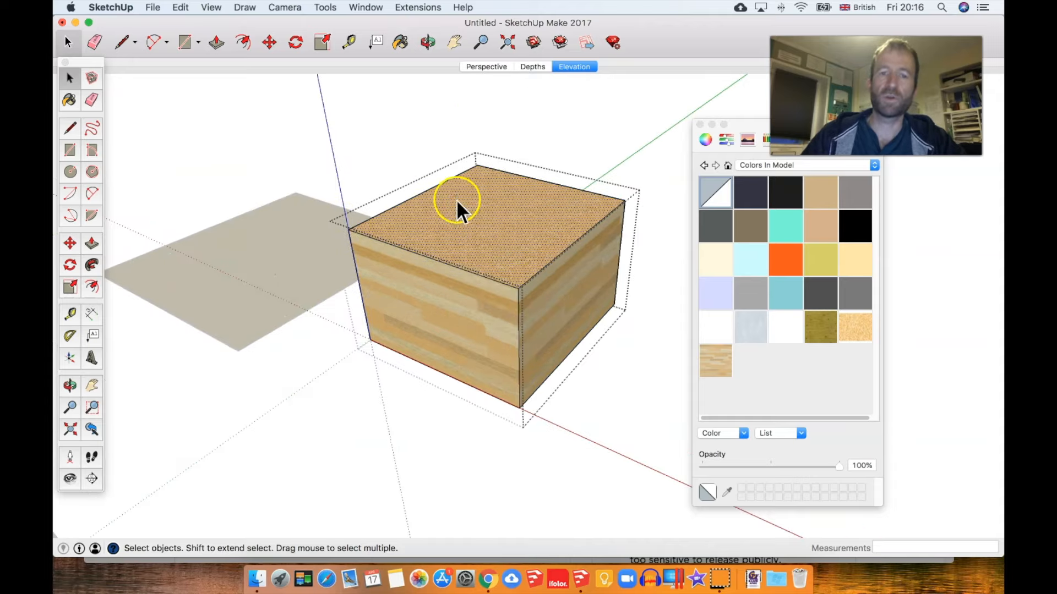
right_click(462, 206)
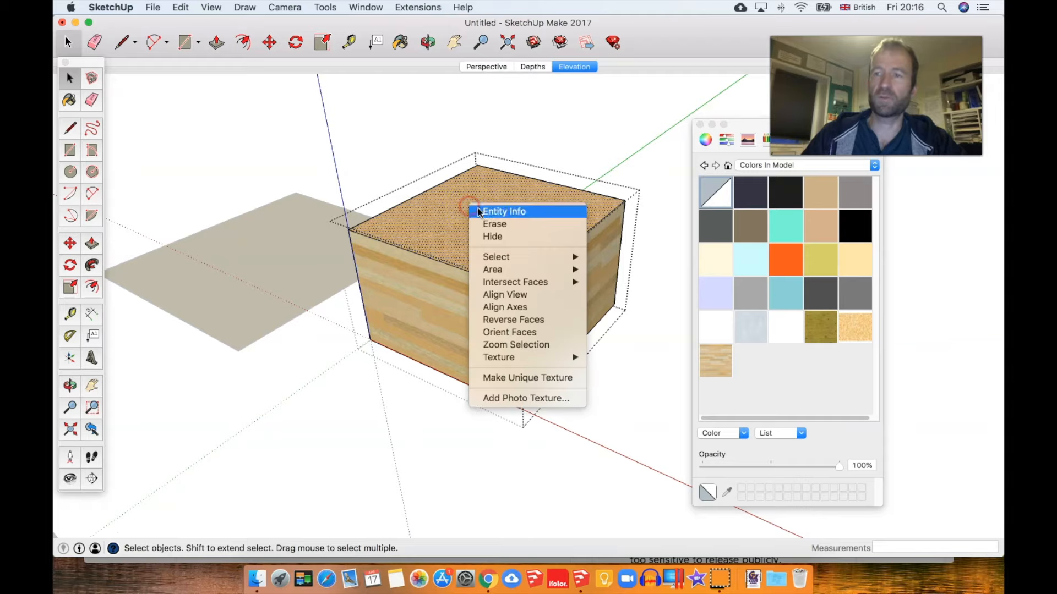
mouse_move(499, 357)
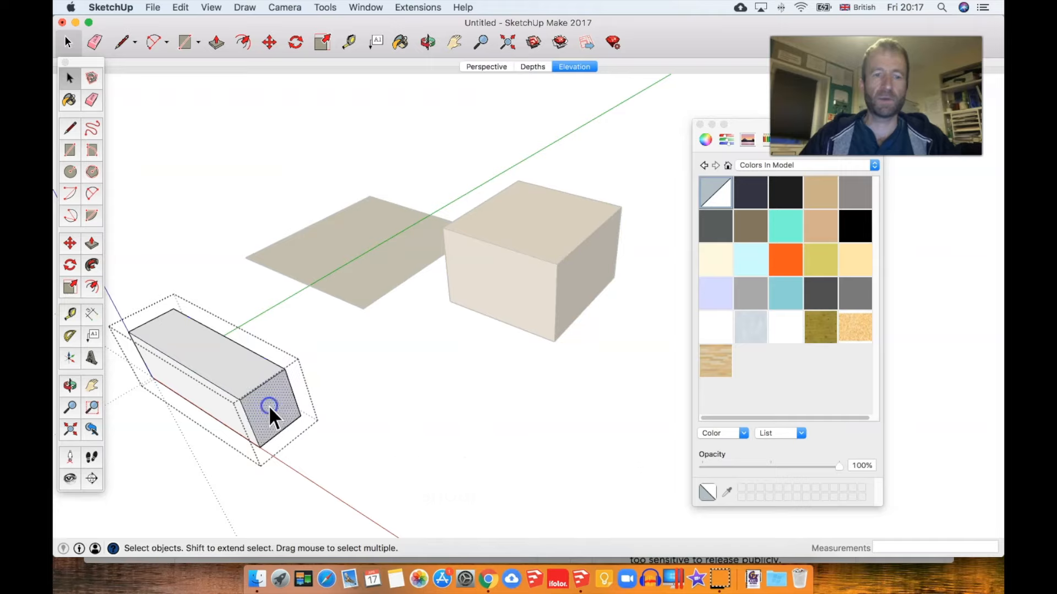
Sample the Wood Plywood Knots material from the plane and paint the long box with it
left_click(400, 42)
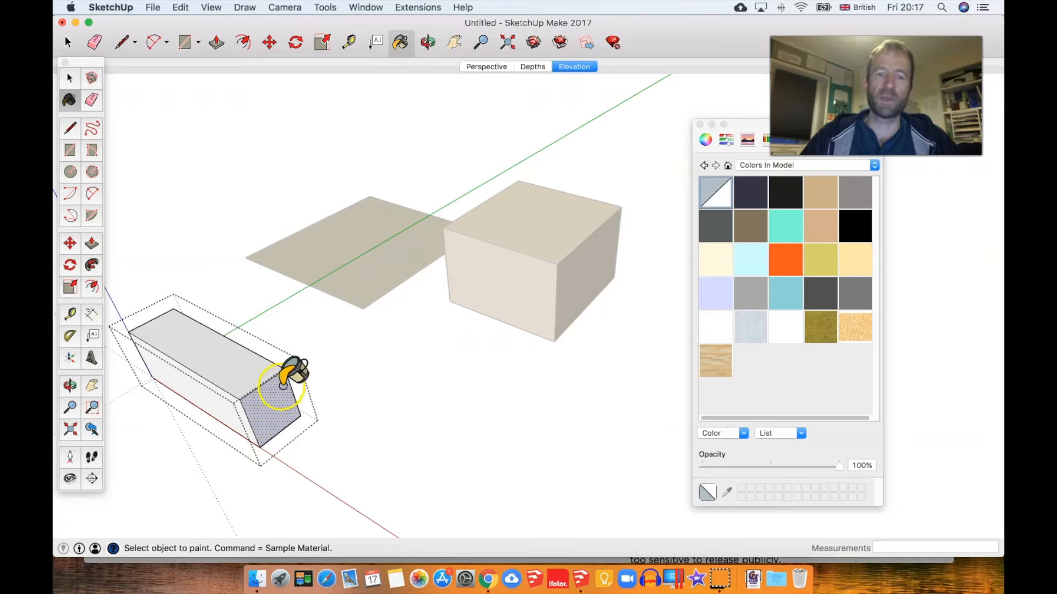
mouse_move(381, 229)
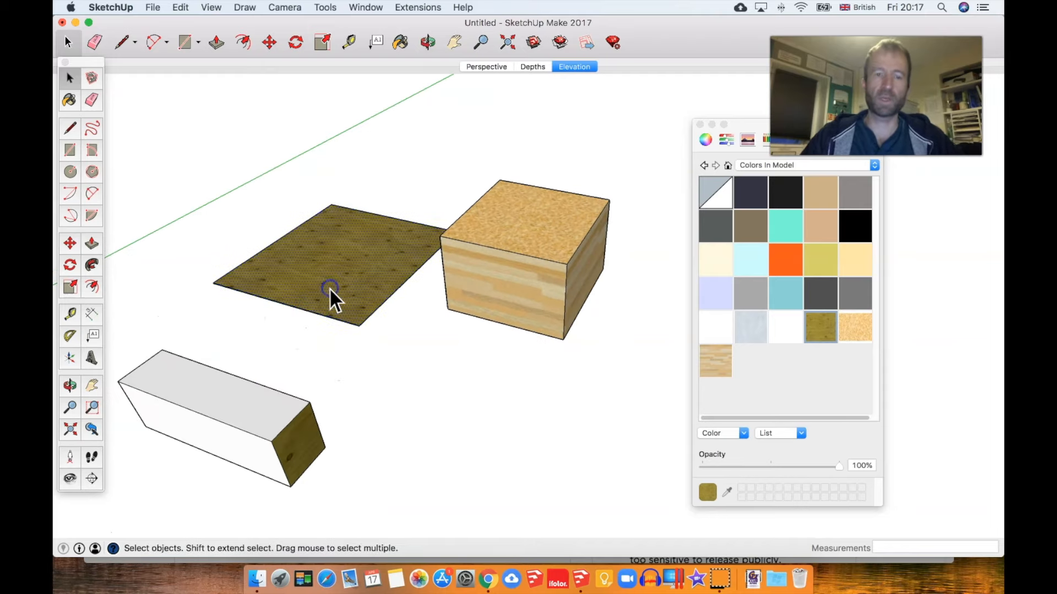
left_click(402, 43)
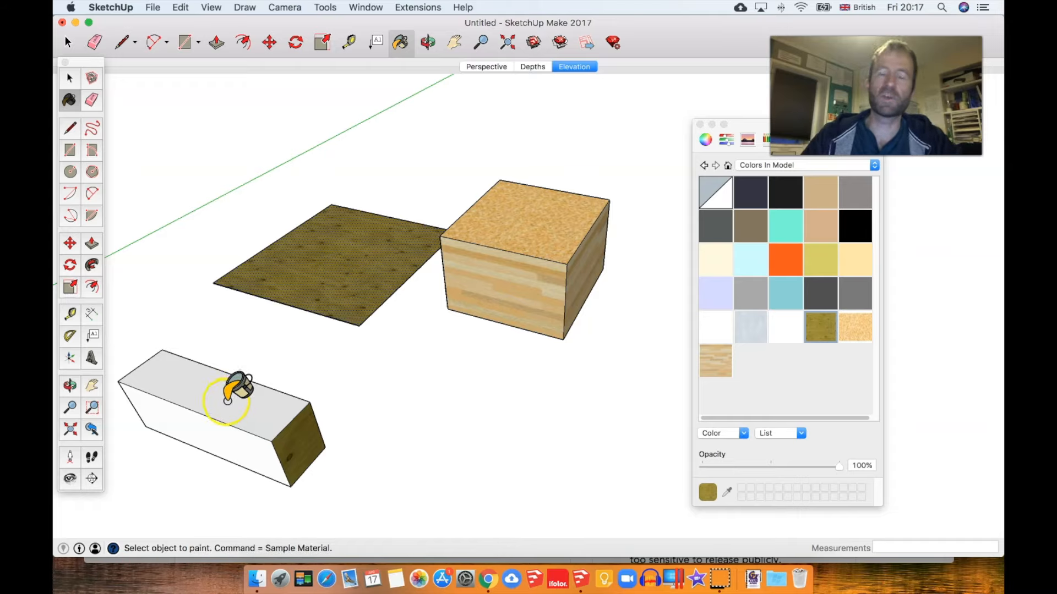
left_click(232, 394)
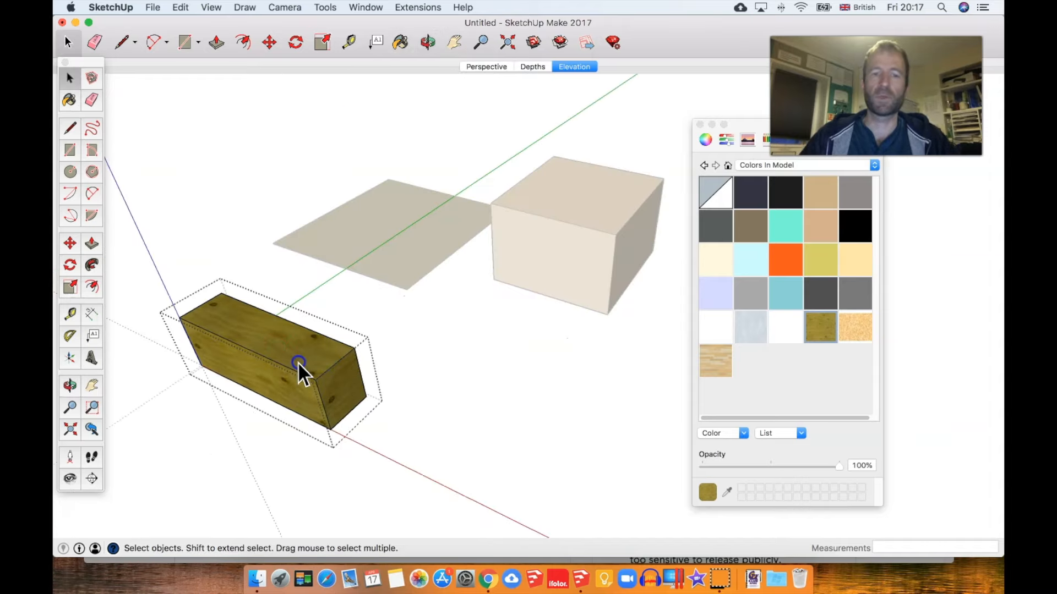
mouse_move(327, 394)
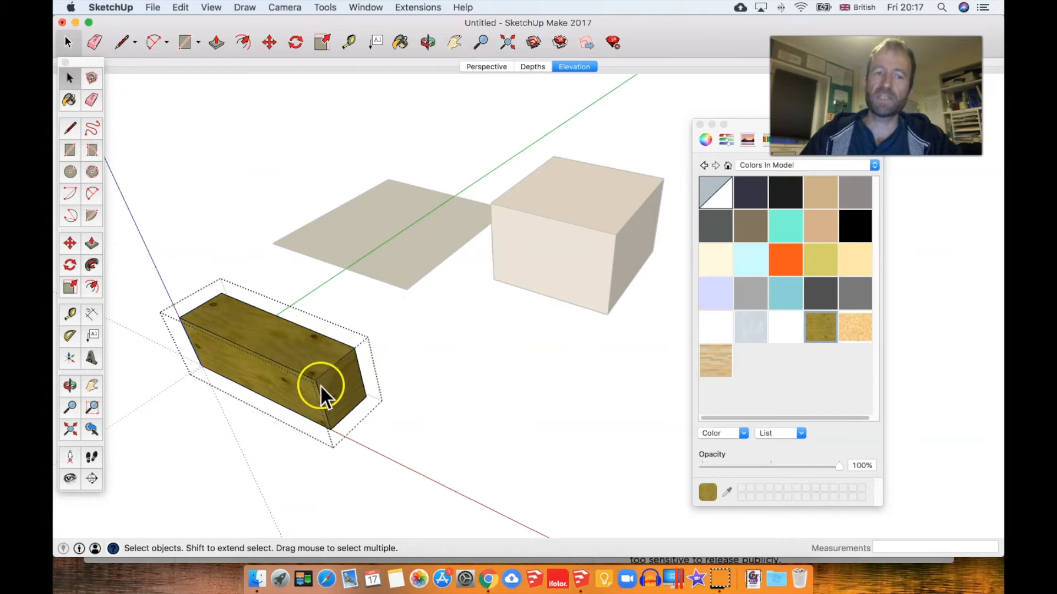
mouse_move(397, 381)
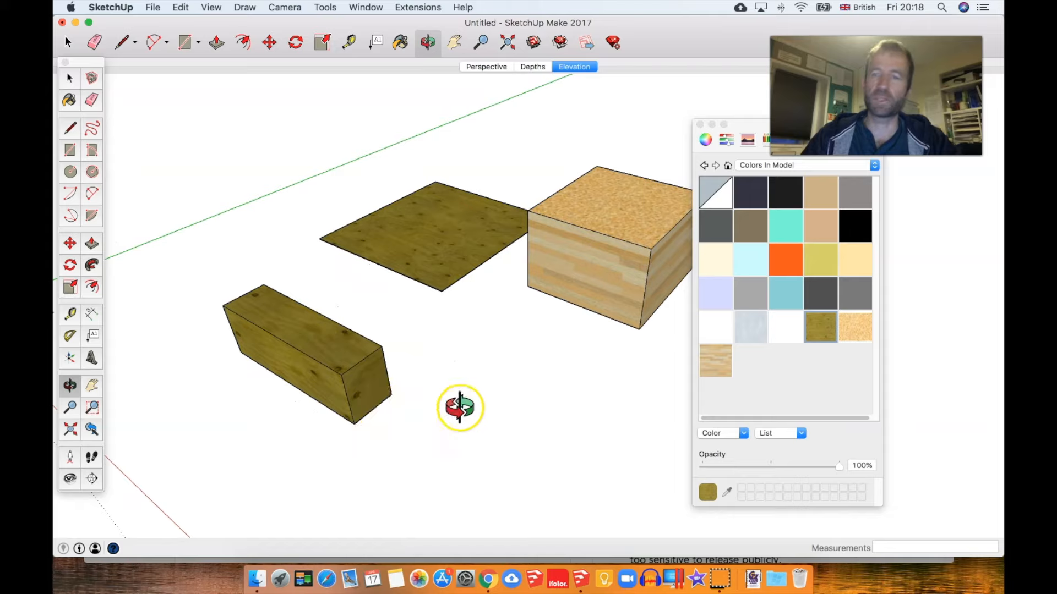
mouse_move(798, 360)
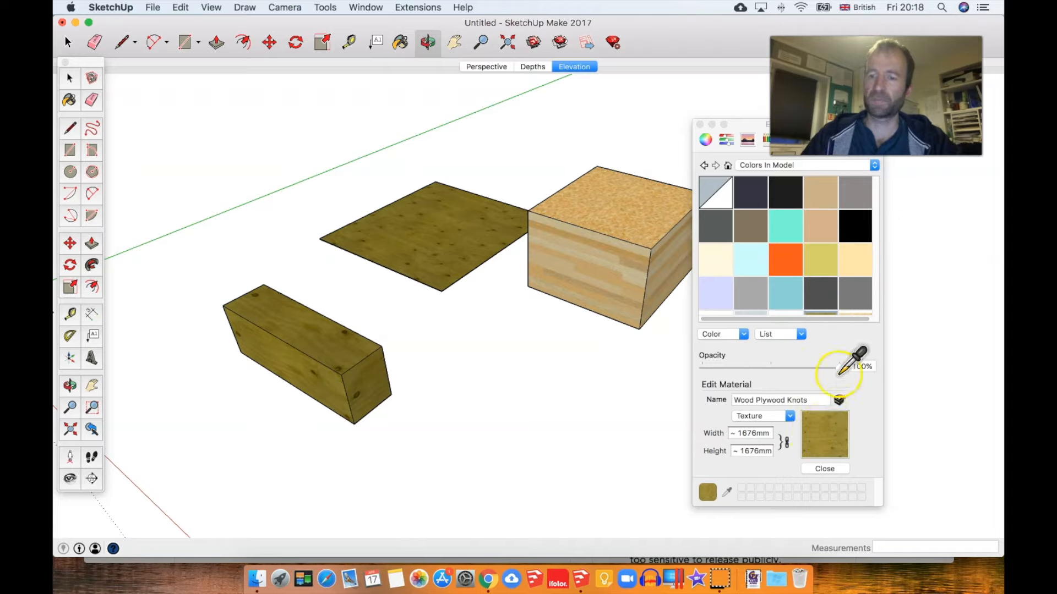
left_click_drag(842, 366, 776, 372)
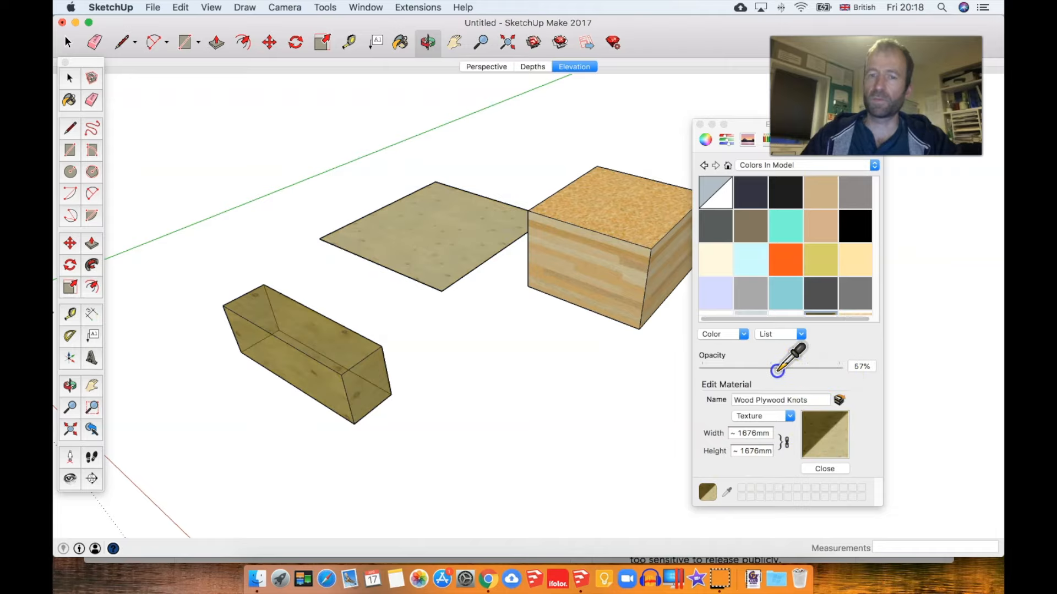
left_click_drag(778, 370, 792, 366)
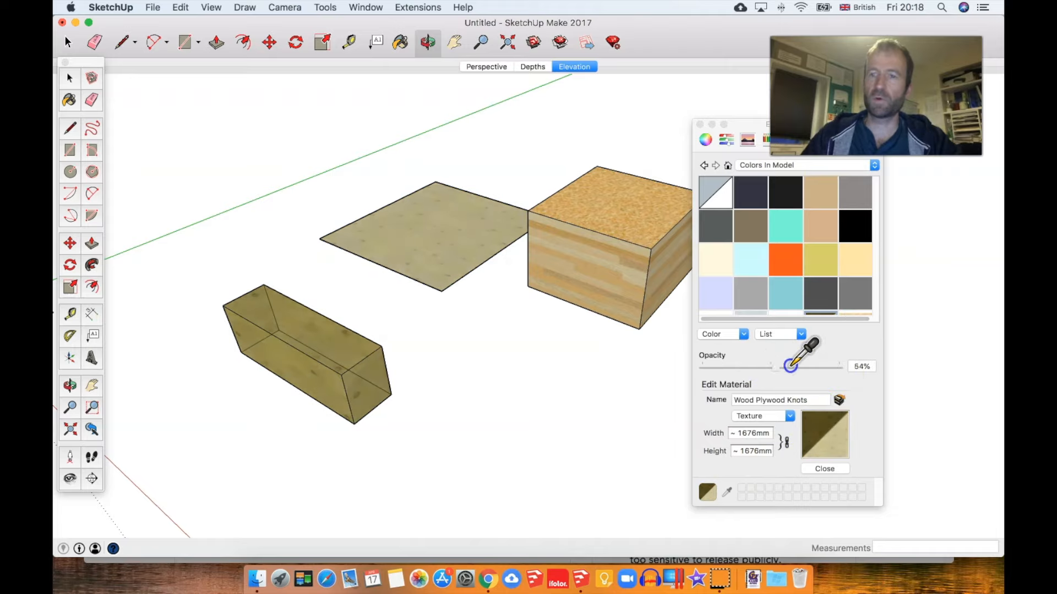
left_click_drag(790, 366, 733, 366)
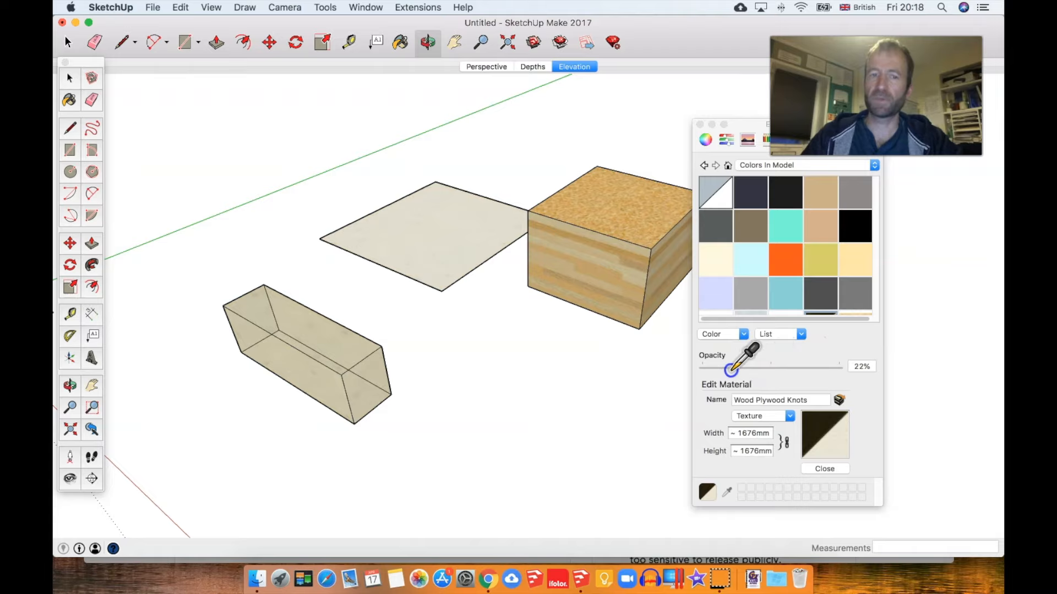
left_click_drag(731, 366, 791, 366)
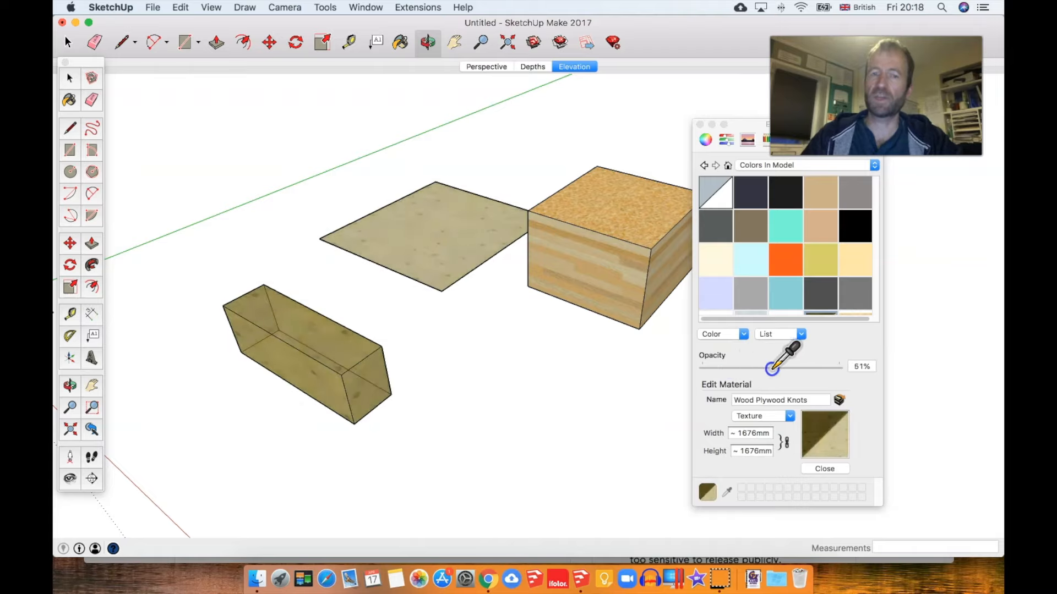
left_click_drag(772, 368, 798, 368)
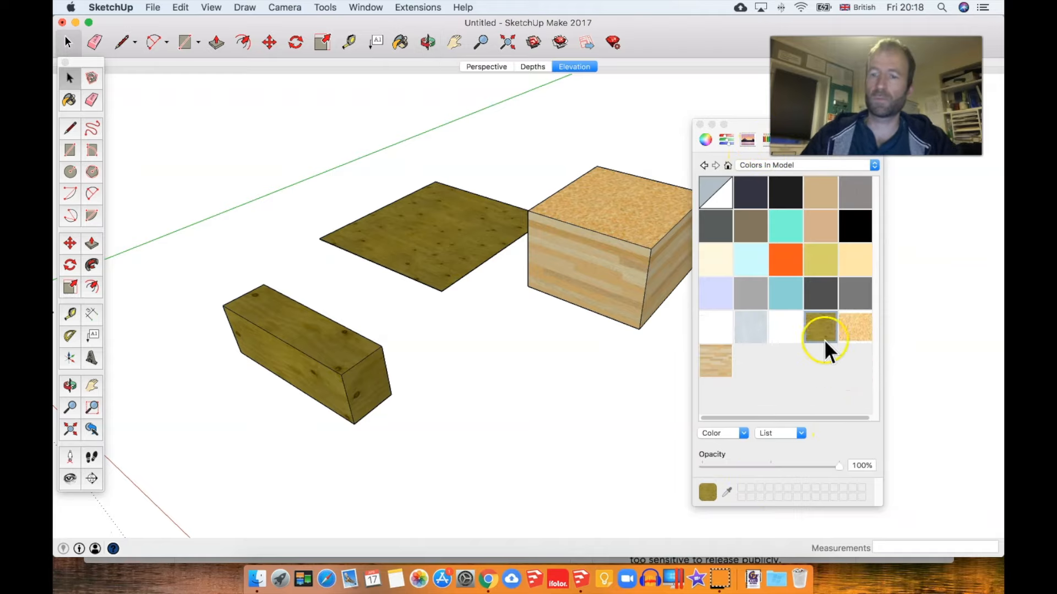
left_click(823, 331)
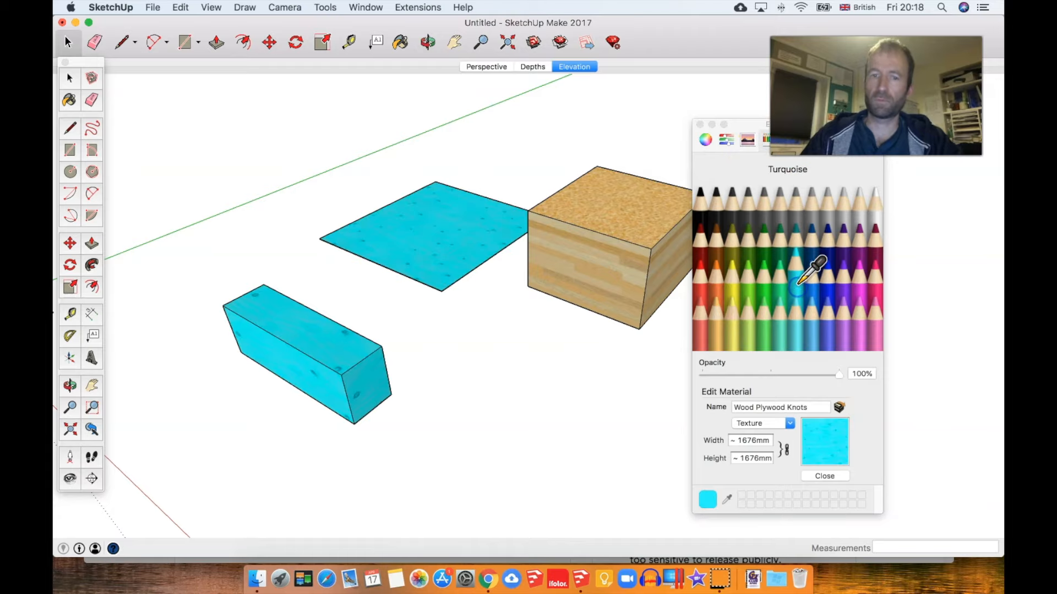
Try a turquoise tint on the plywood material, then settle on the Lime pencil
left_click(745, 222)
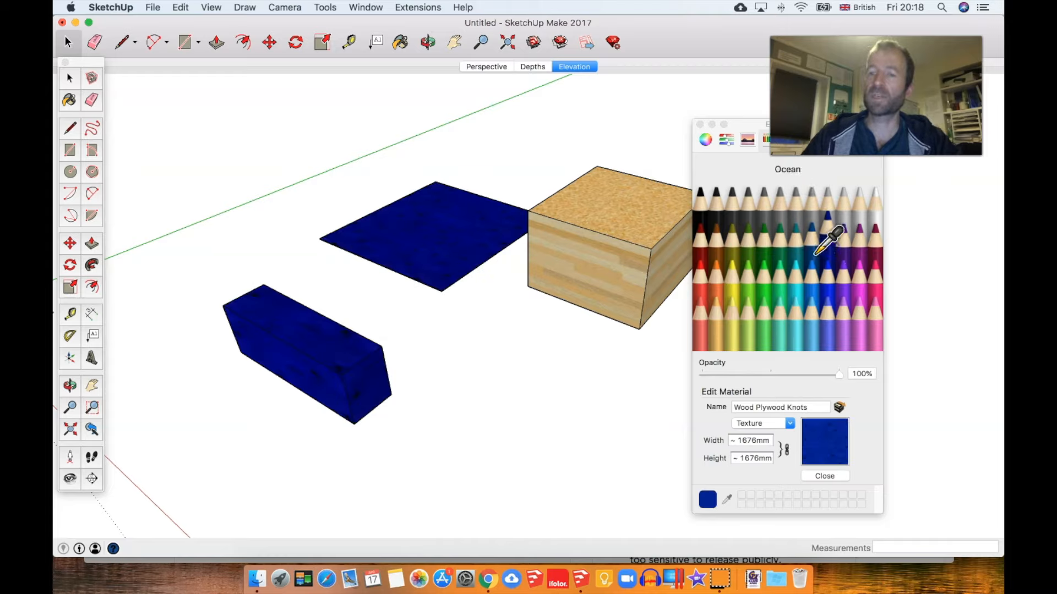
left_click(748, 269)
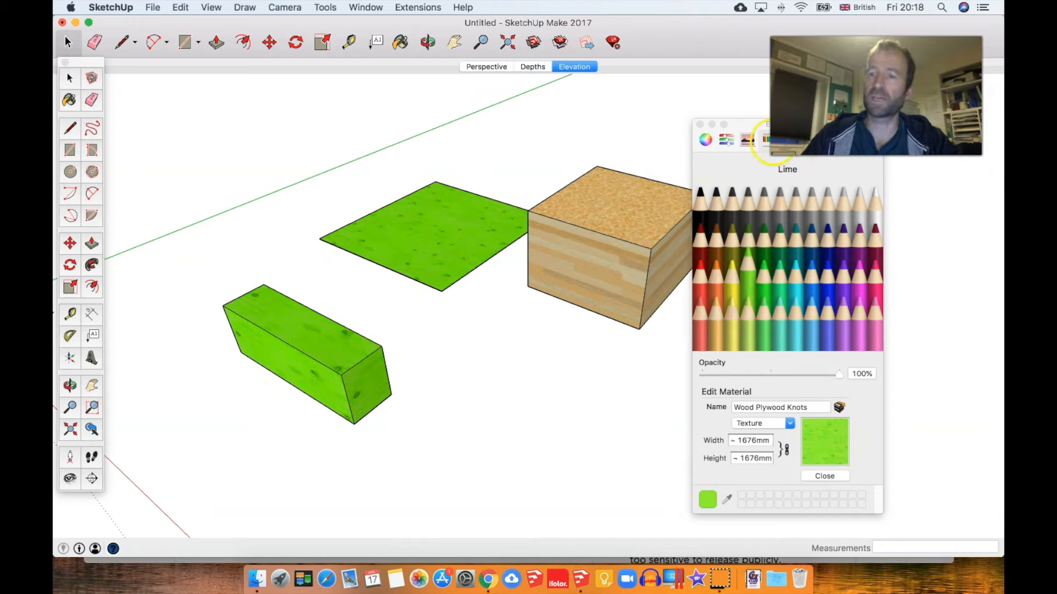
Load a brown wood grain JPEG from Google Drive's Sketchup Textures as the material's texture
left_click(788, 423)
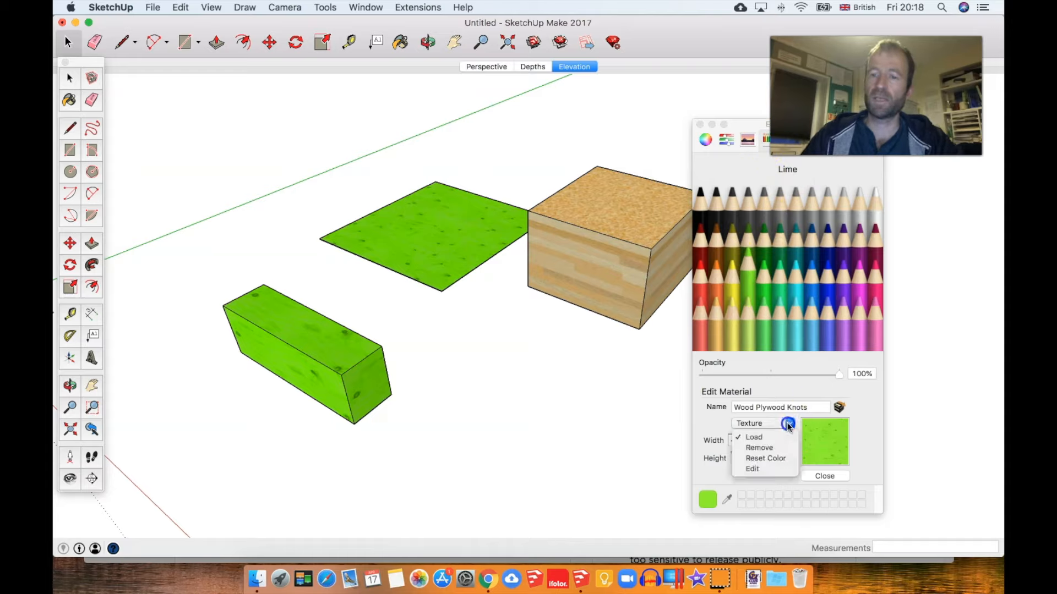
mouse_move(753, 436)
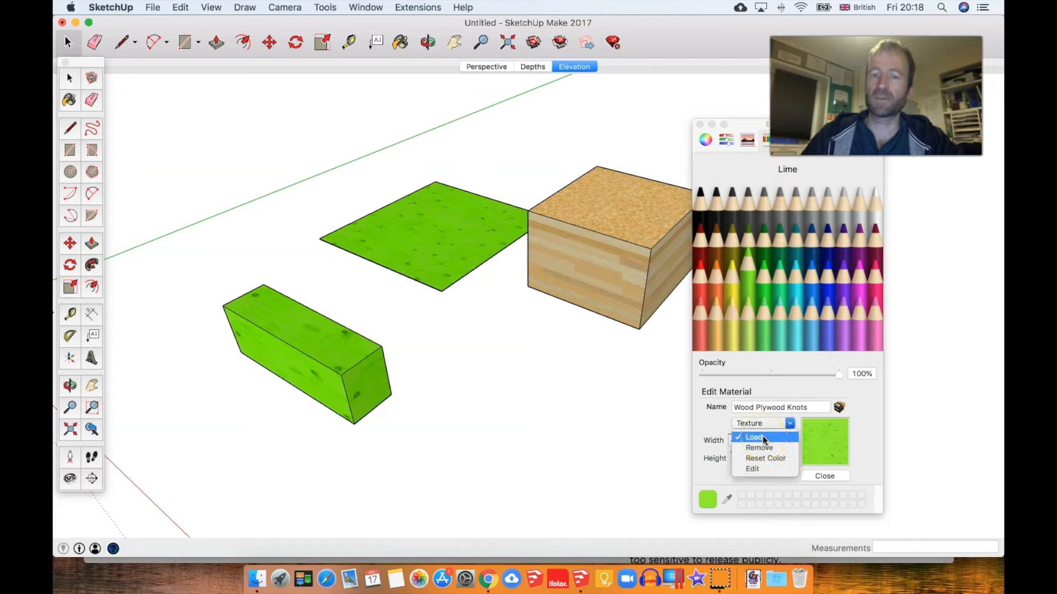
left_click(752, 437)
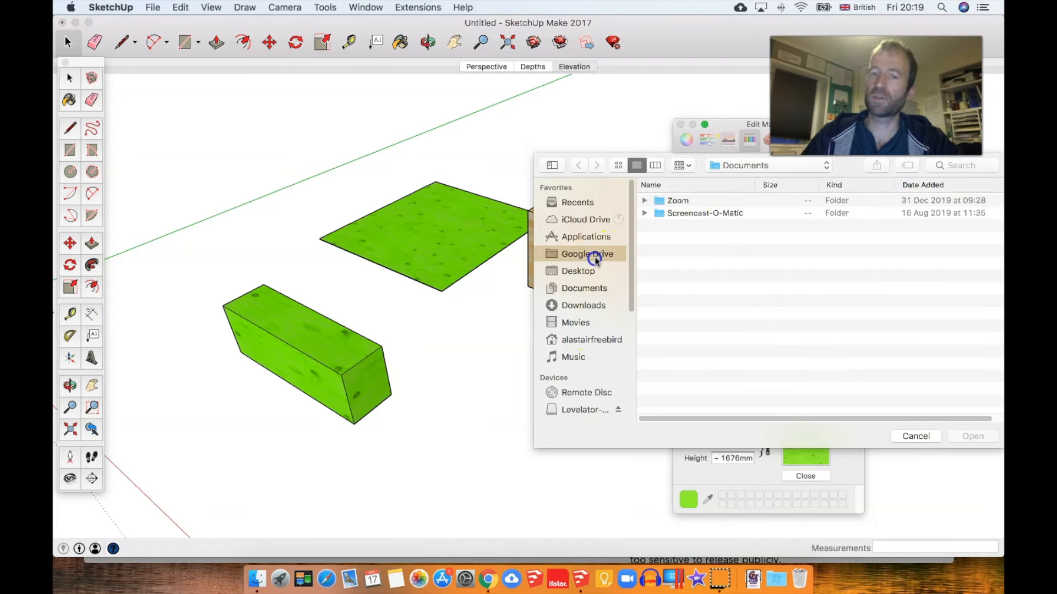
left_click(587, 253)
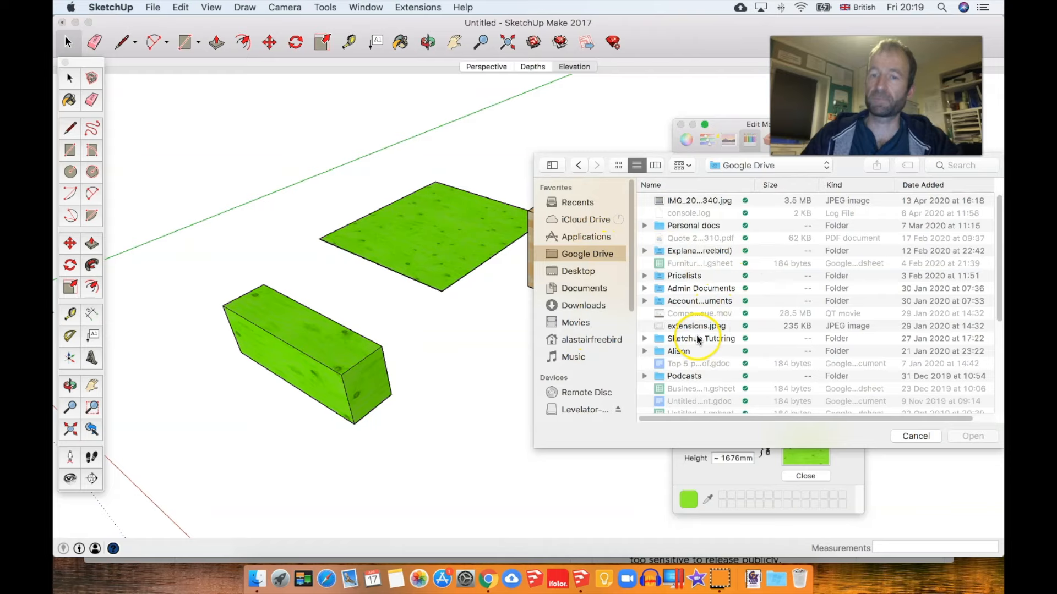
scroll("down", 3)
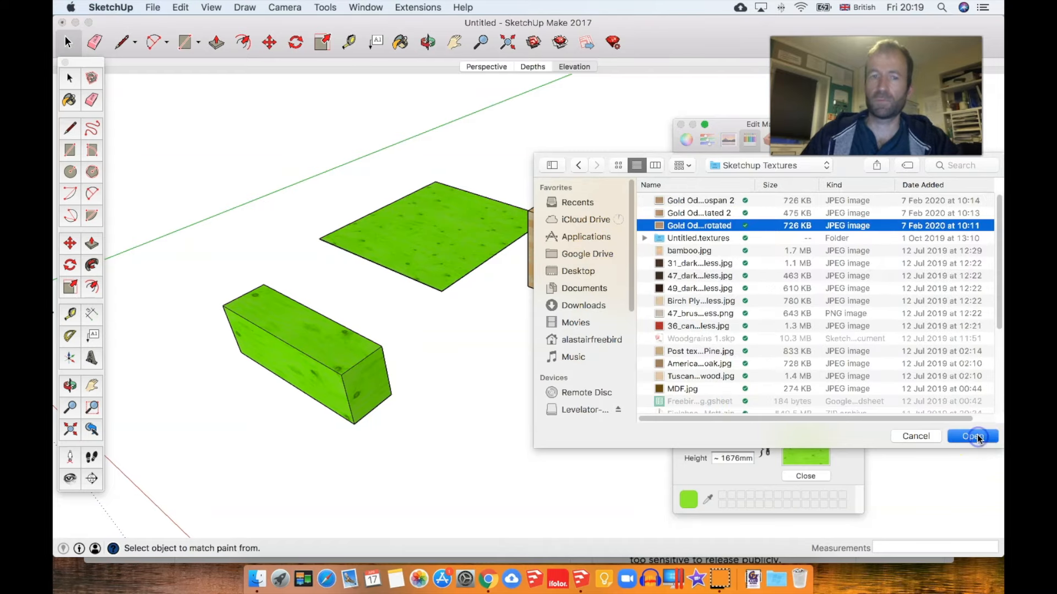
left_click(972, 436)
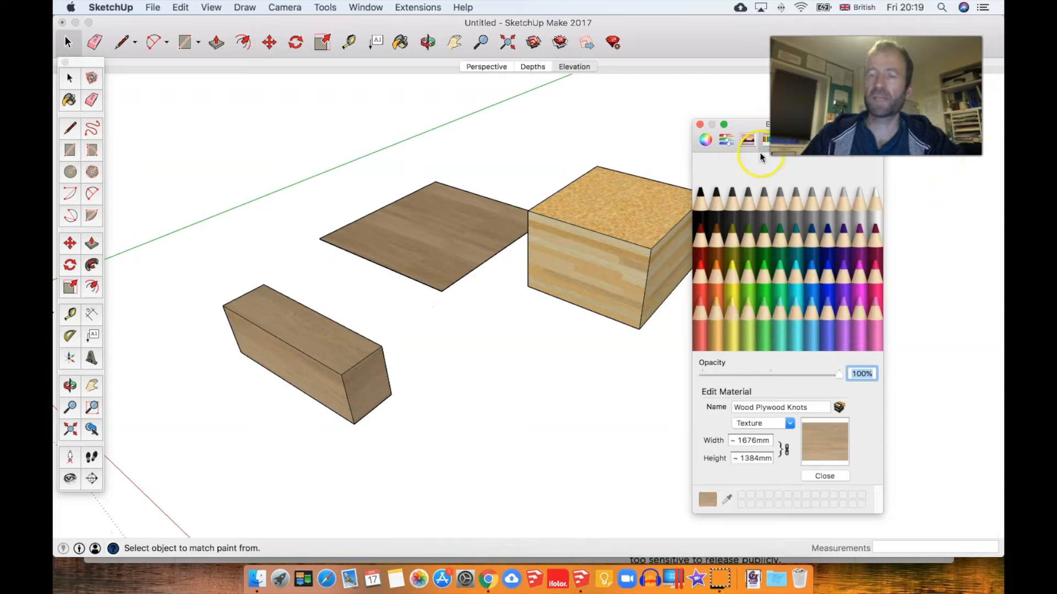
mouse_move(489, 226)
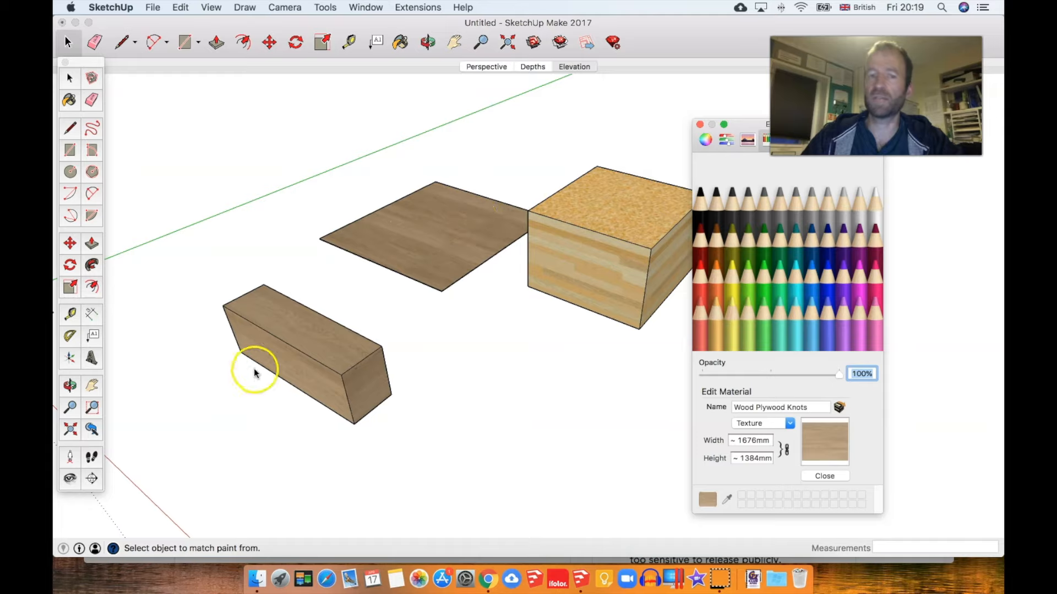
mouse_move(487, 273)
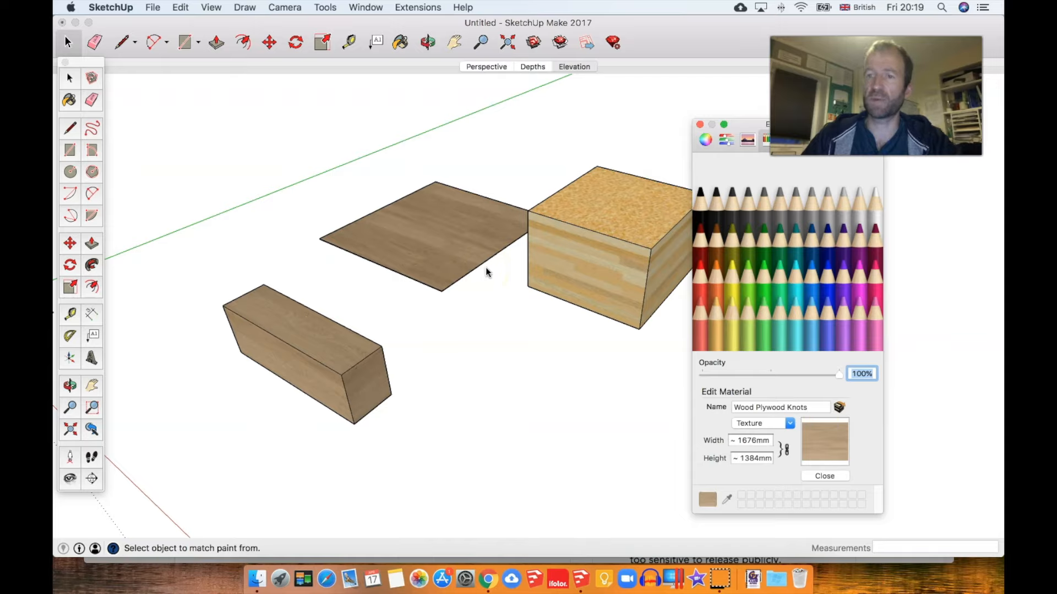
mouse_move(483, 273)
type("h")
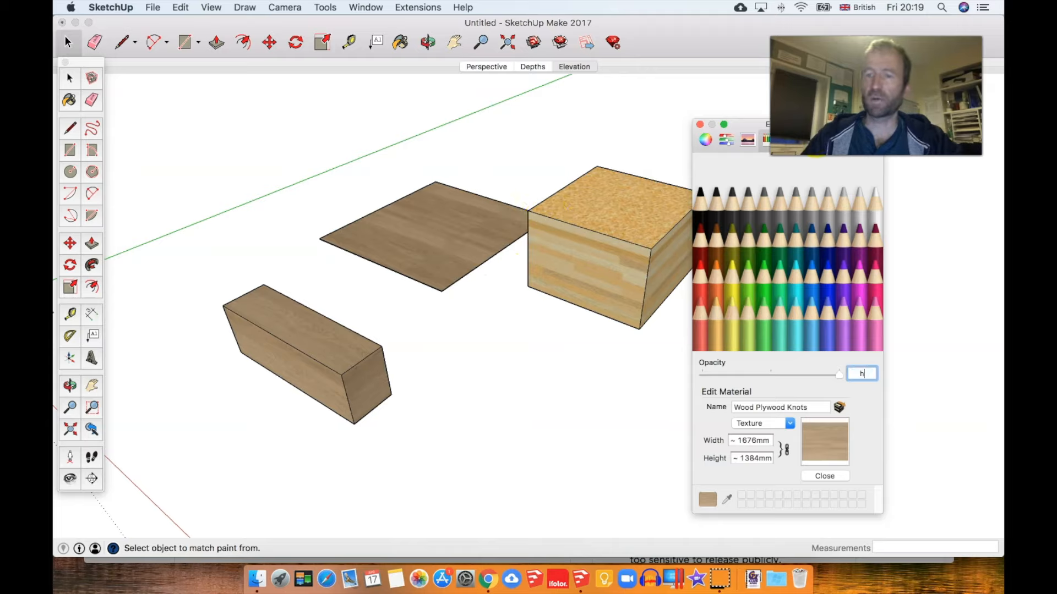
left_click_drag(765, 125, 826, 162)
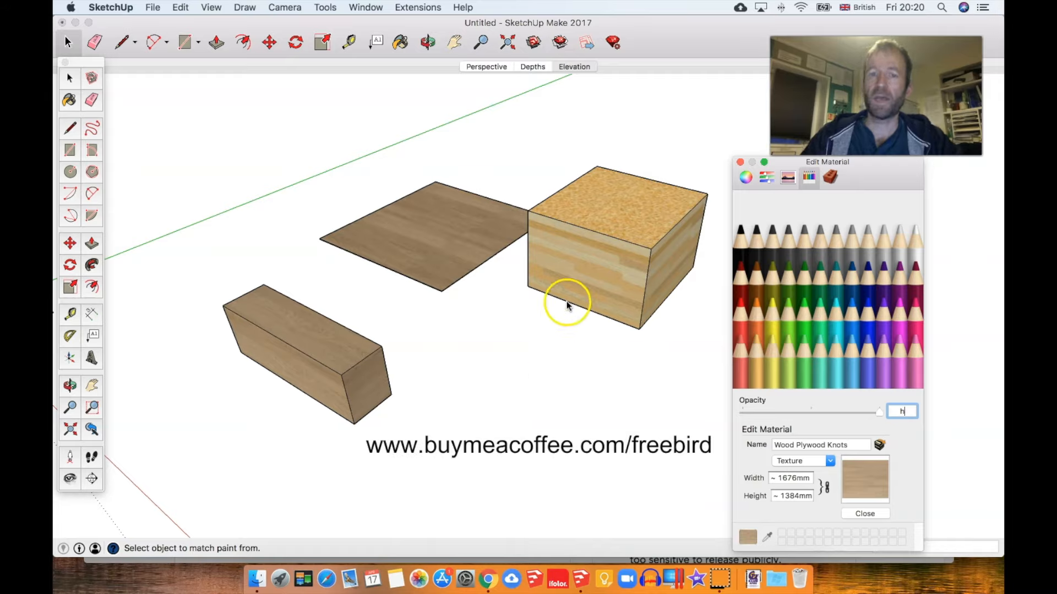
mouse_move(538, 310)
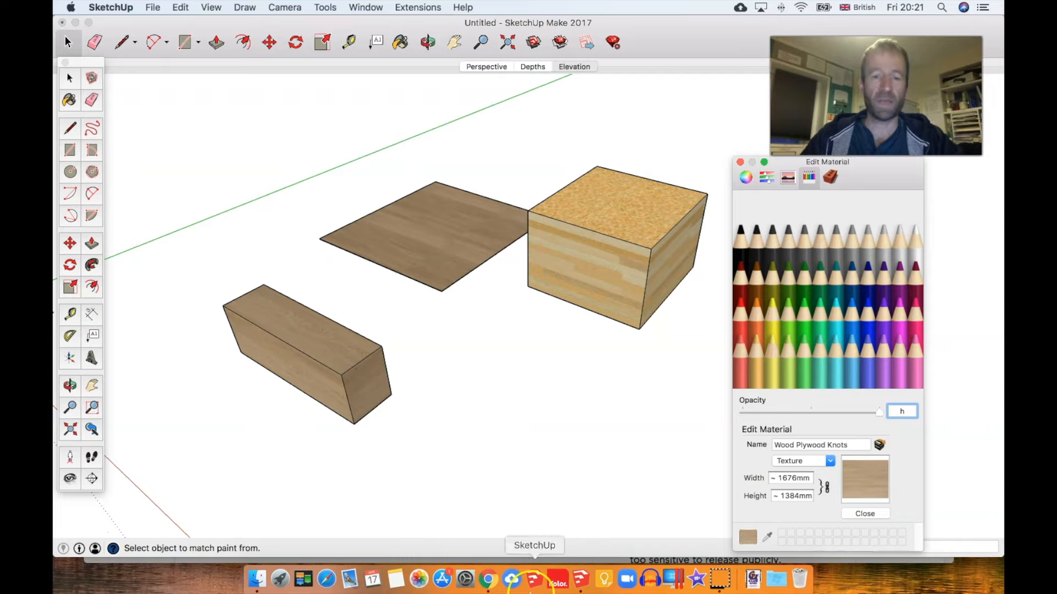
mouse_move(488, 578)
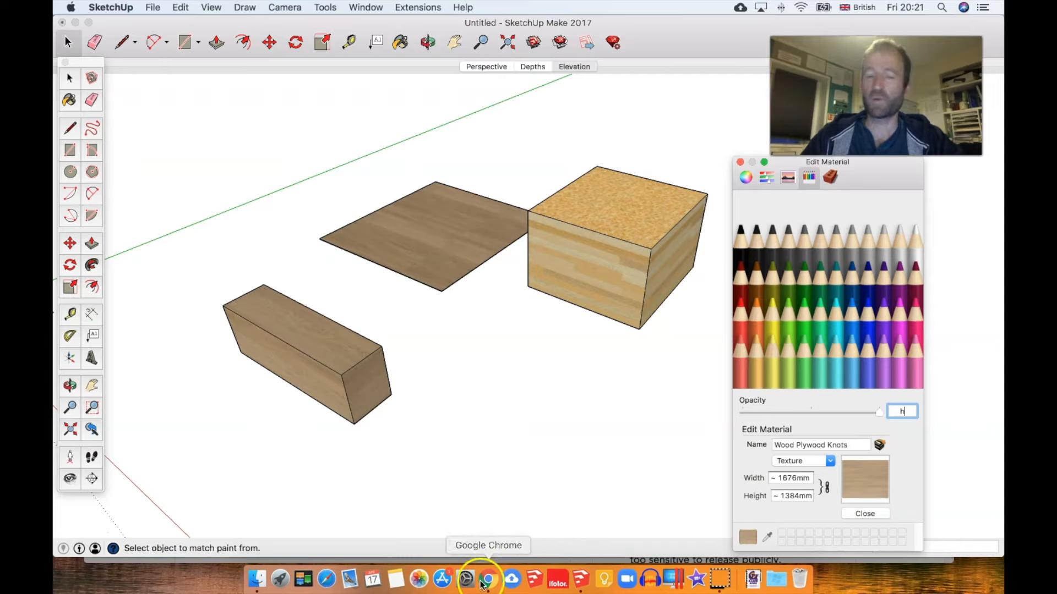
Open the Buy Me a Coffee Membership page in Chrome, then the Freebird Alcoves Construction tab
left_click(487, 579)
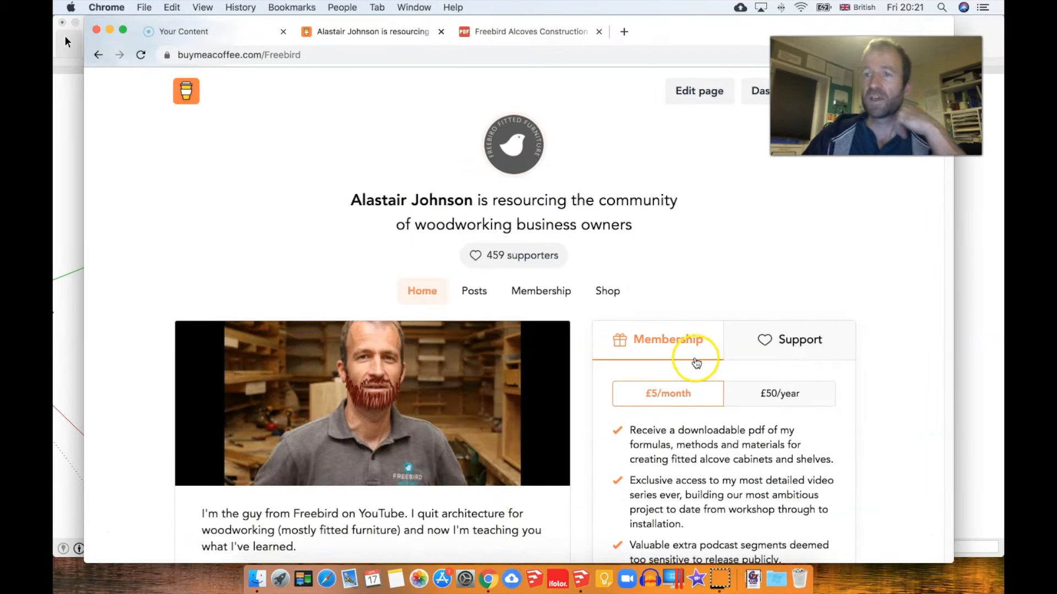
scroll("down", 3)
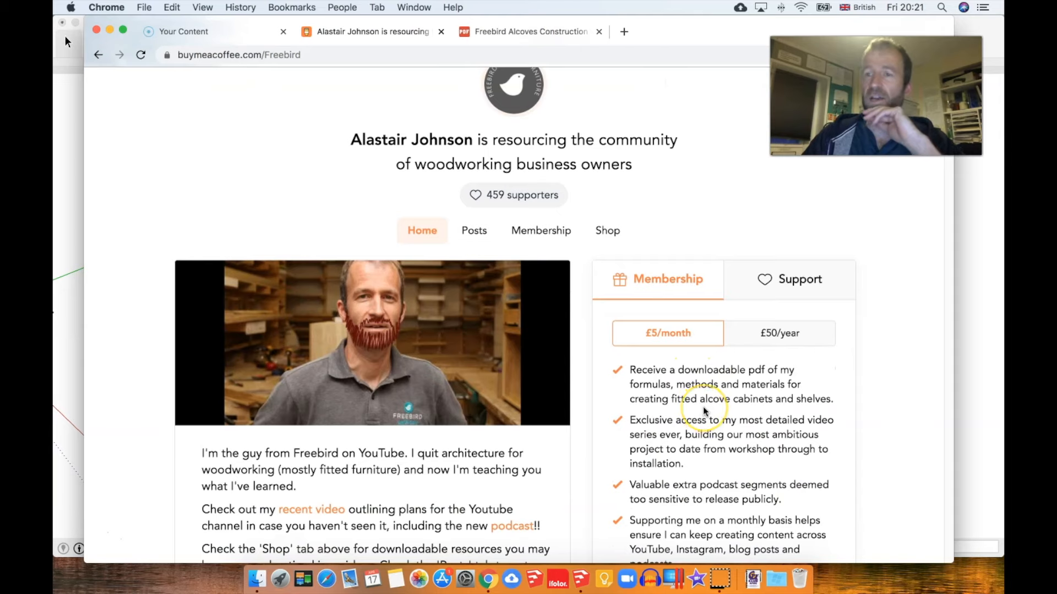
scroll("down", 3)
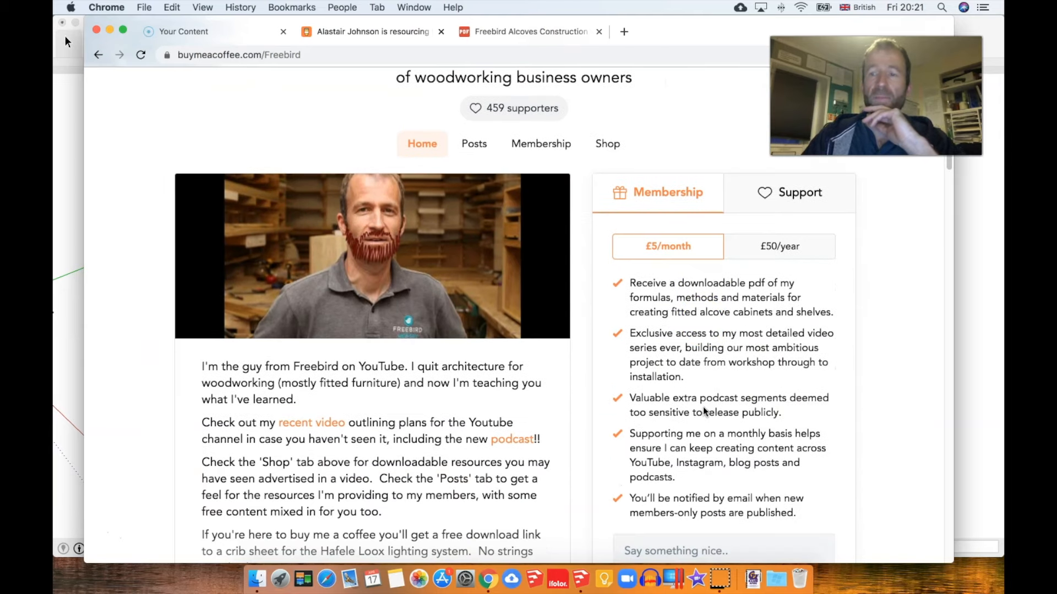
scroll("down", 3)
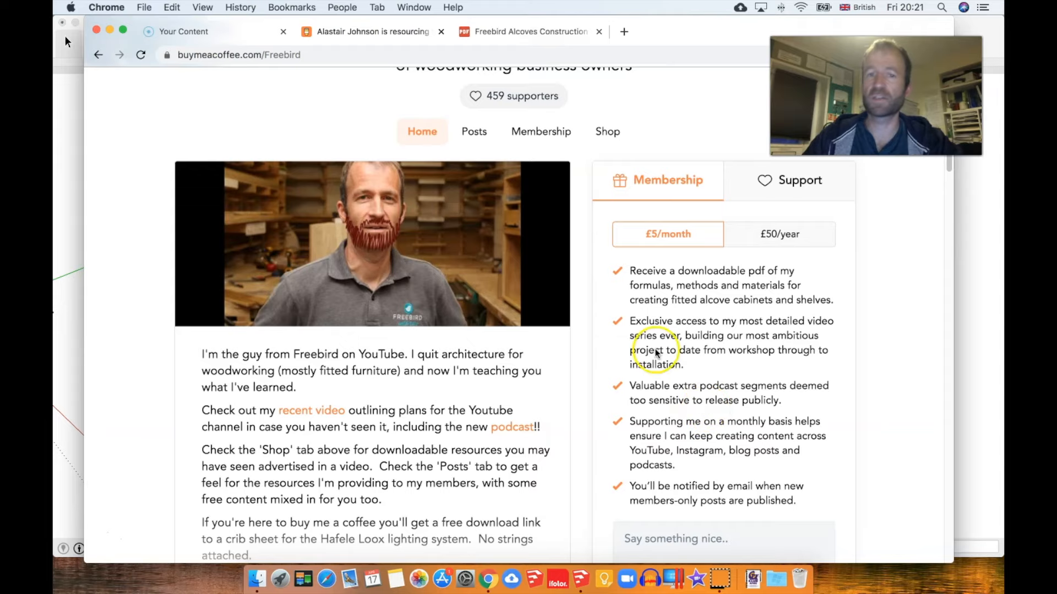
left_click(539, 131)
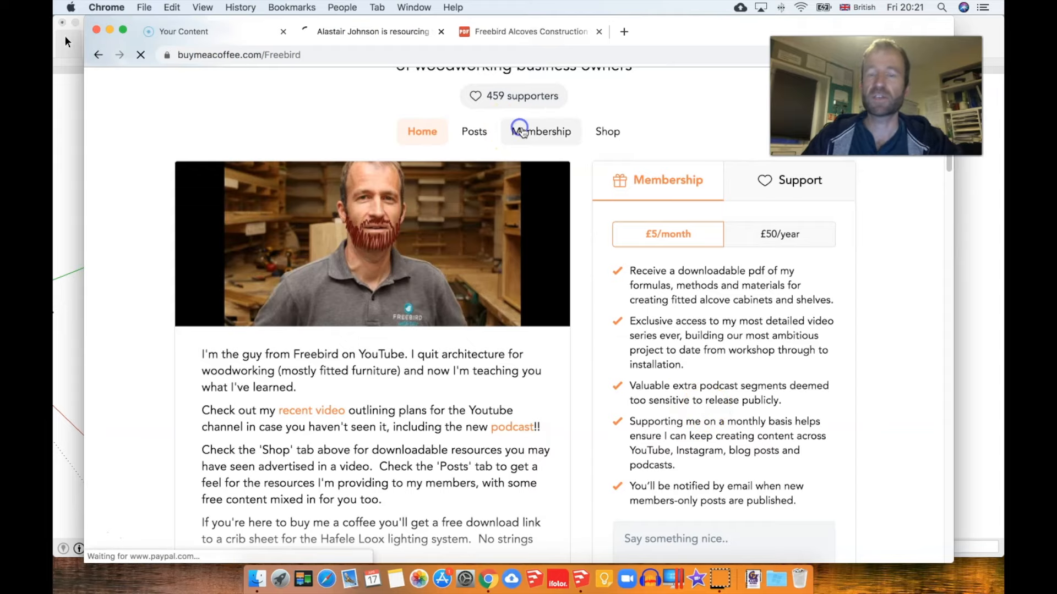
left_click(540, 132)
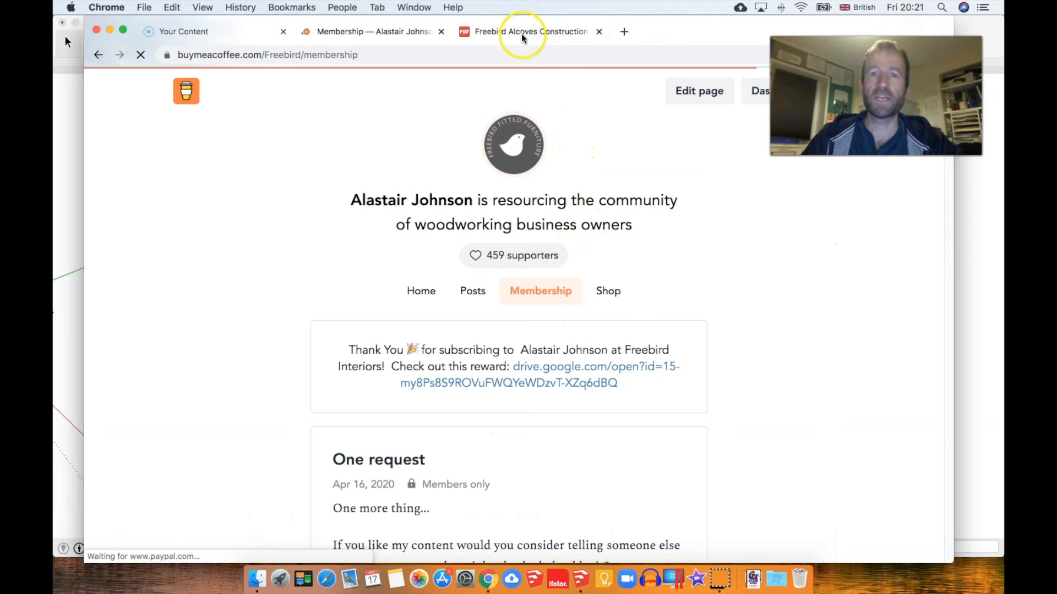
left_click(531, 31)
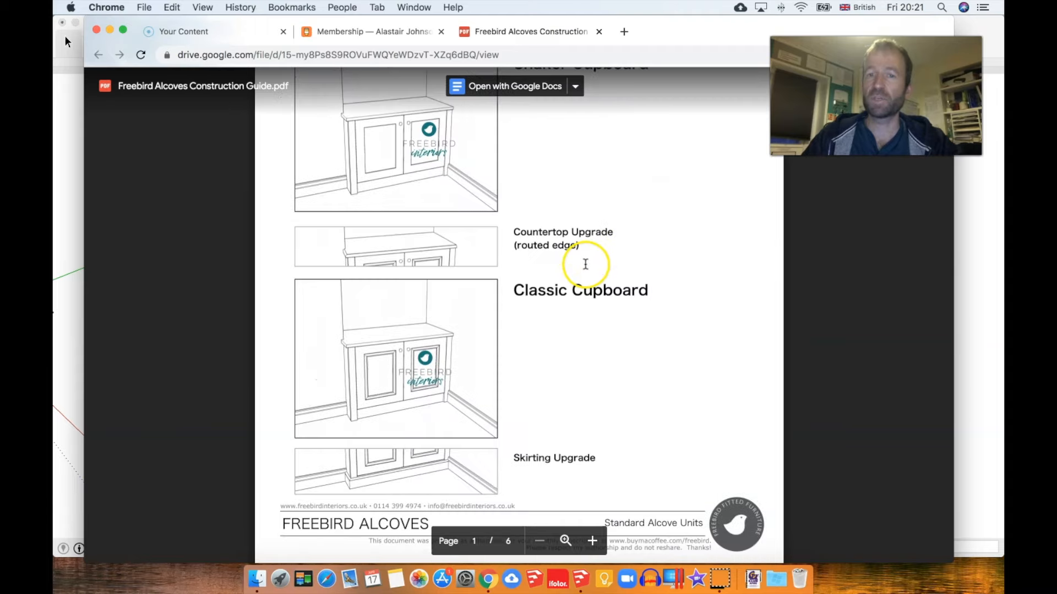
scroll("down", 3)
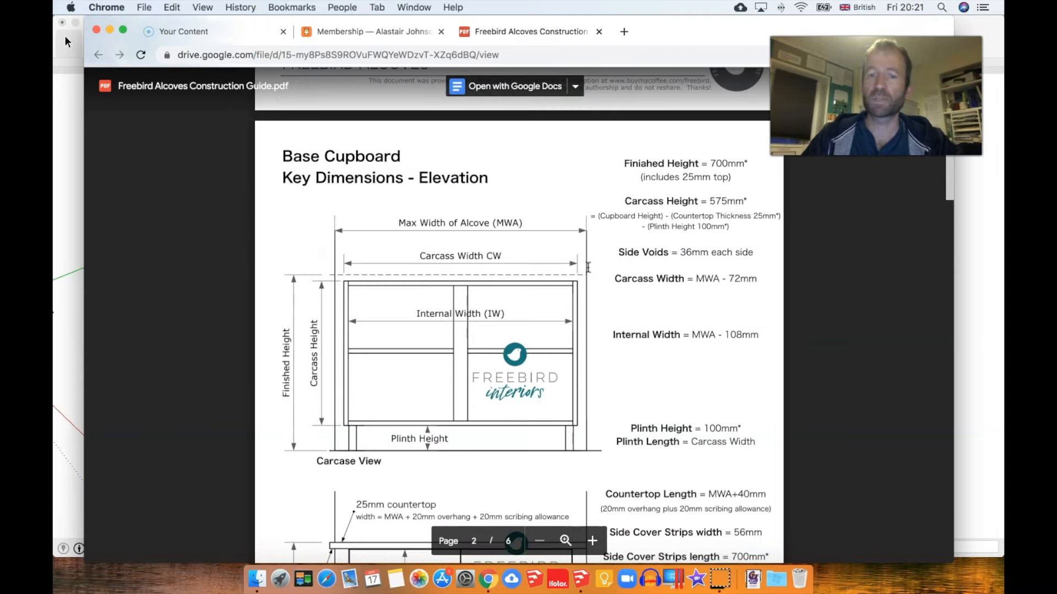
scroll("down", 3)
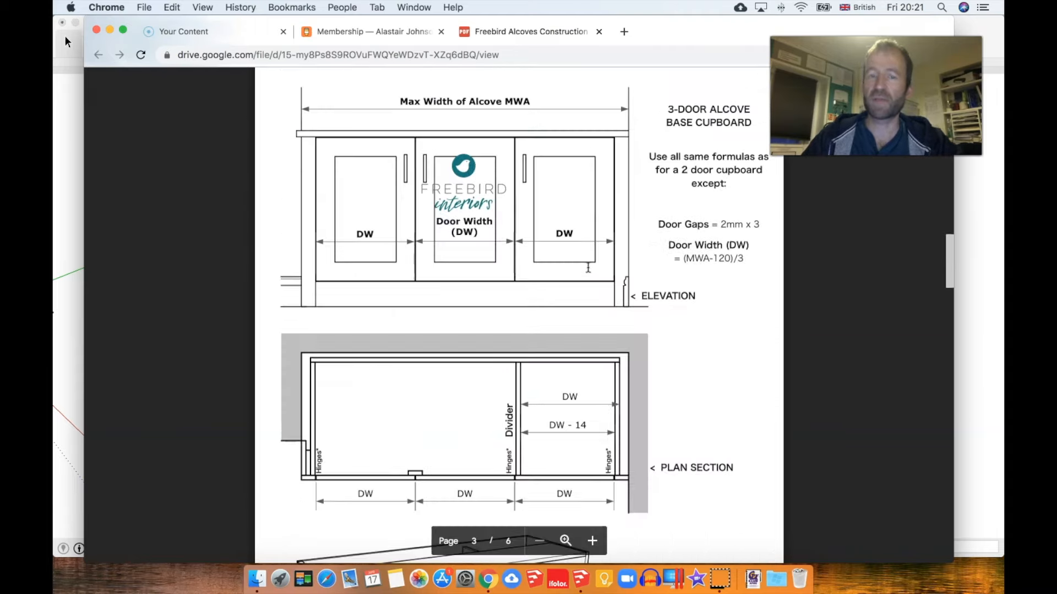
scroll("down", 3)
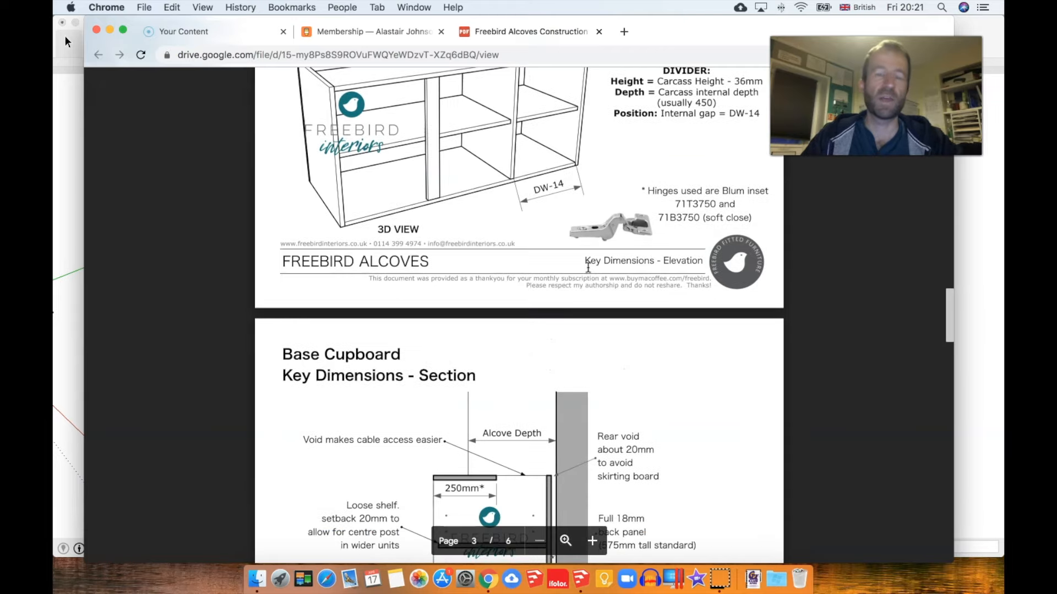
scroll("down", 3)
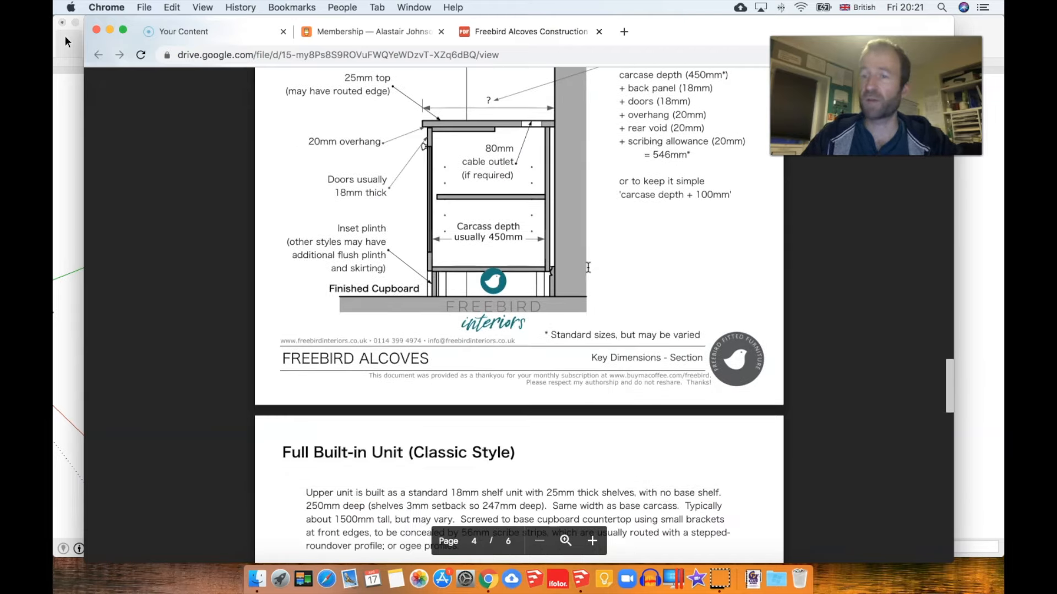
scroll("down", 3)
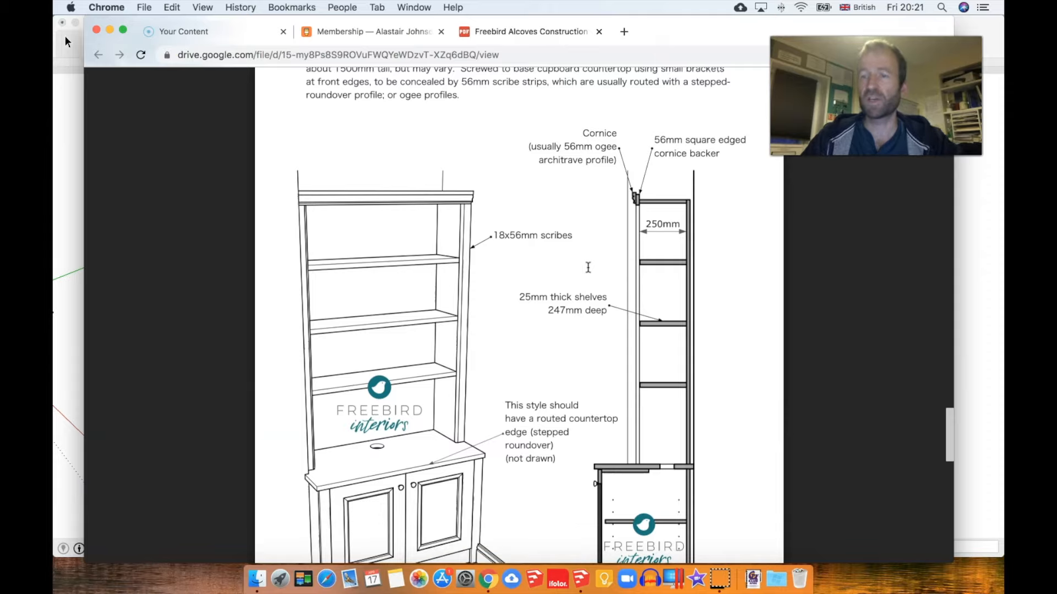
scroll("down", 3)
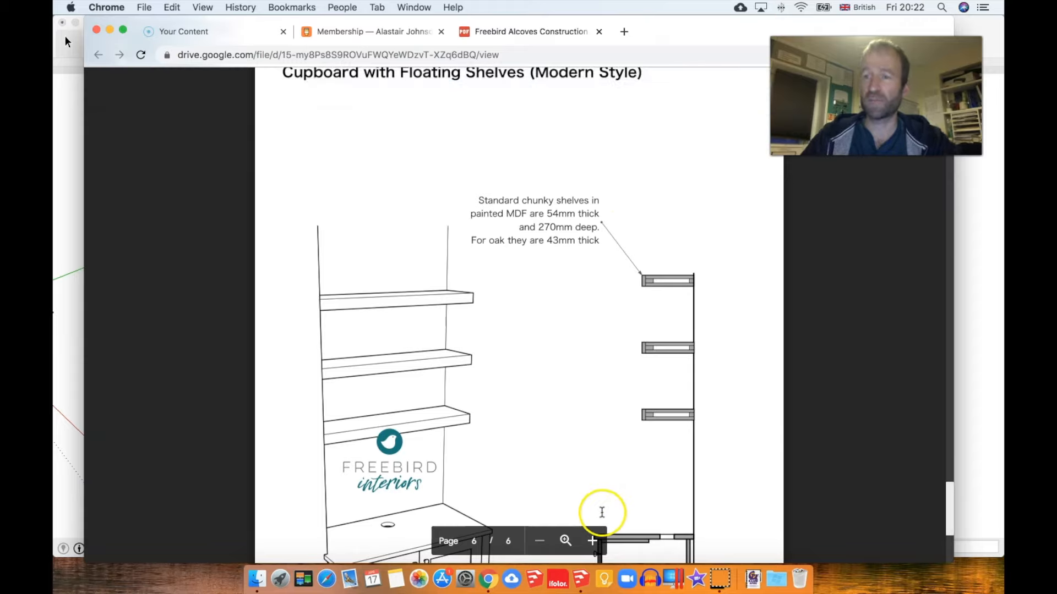
mouse_move(512, 579)
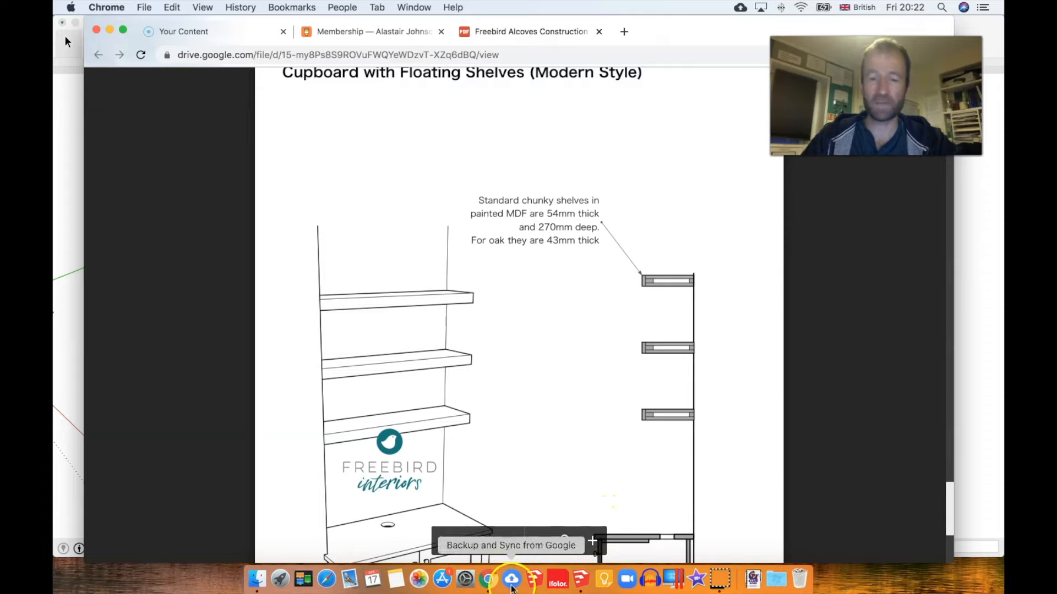